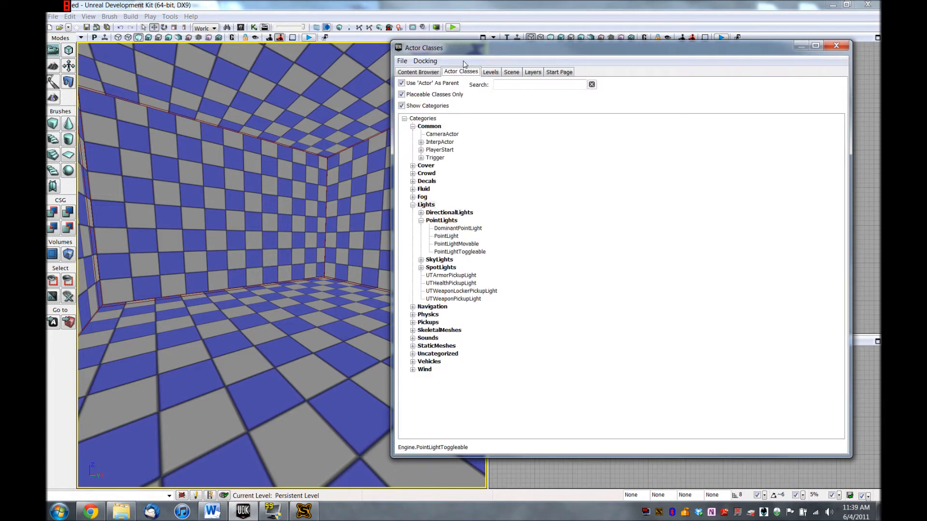
Place a PointLightToggleable on the room floor and play the level from that spot
left_click(425, 204)
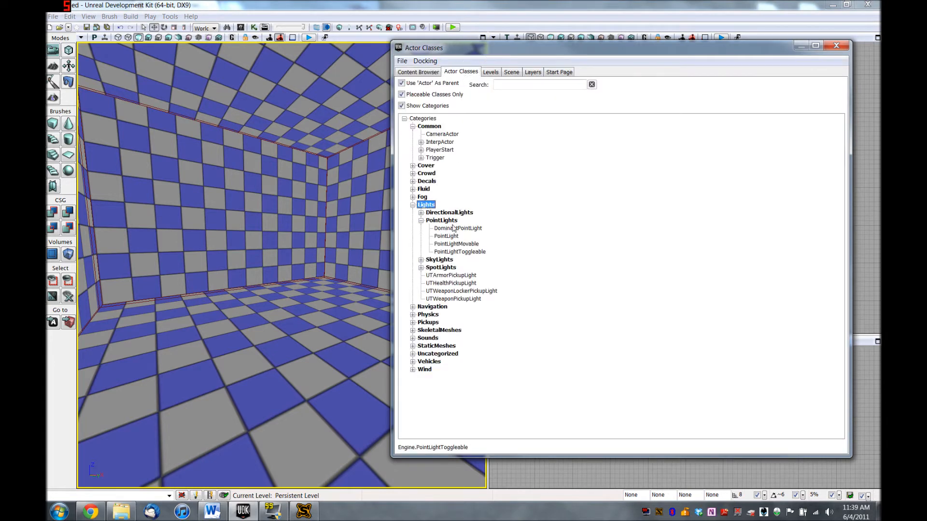
left_click(441, 220)
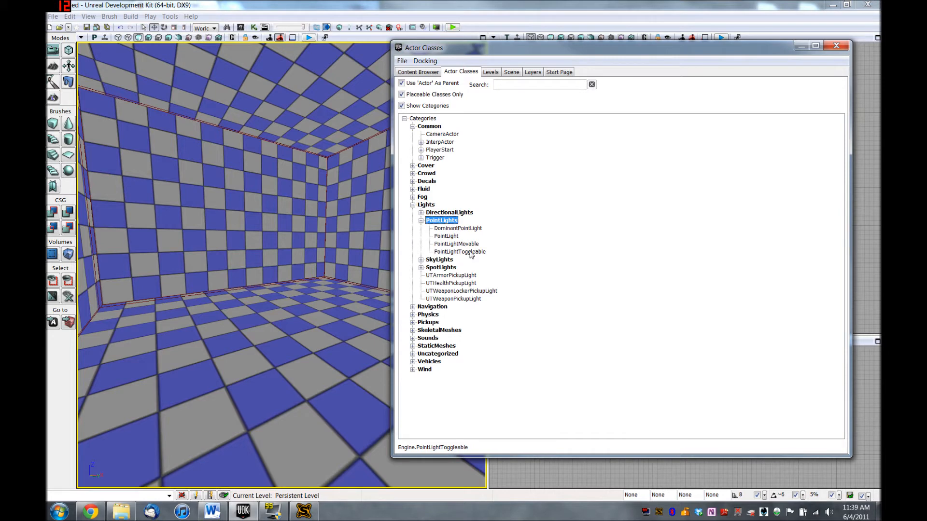
left_click(459, 251)
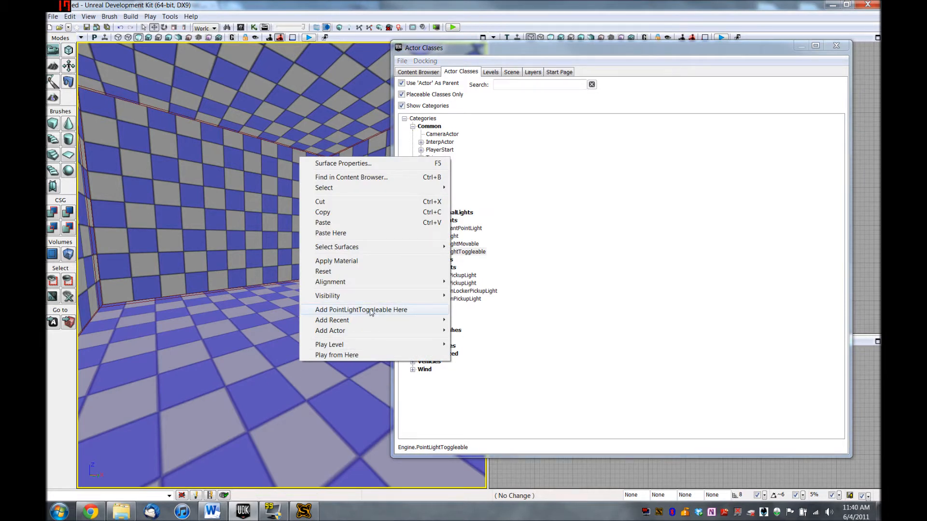
left_click(360, 309)
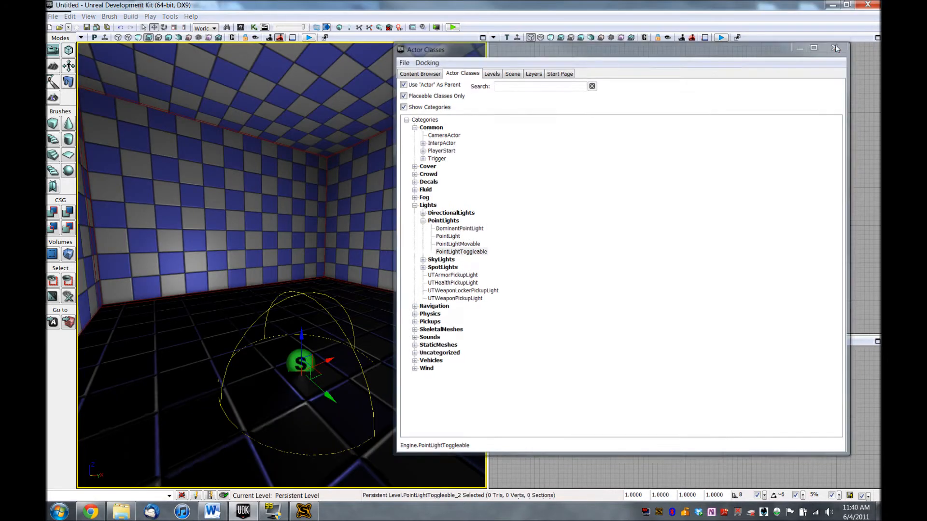
left_click(834, 47)
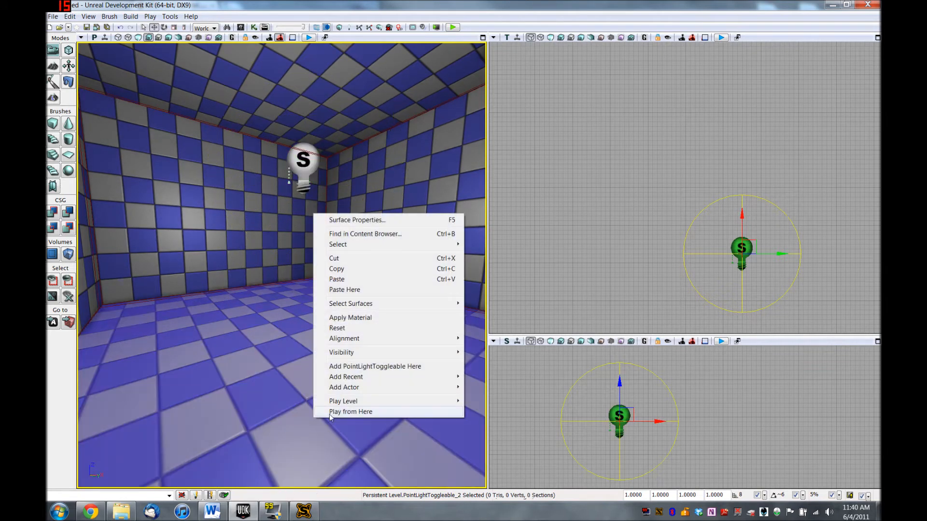
left_click(350, 412)
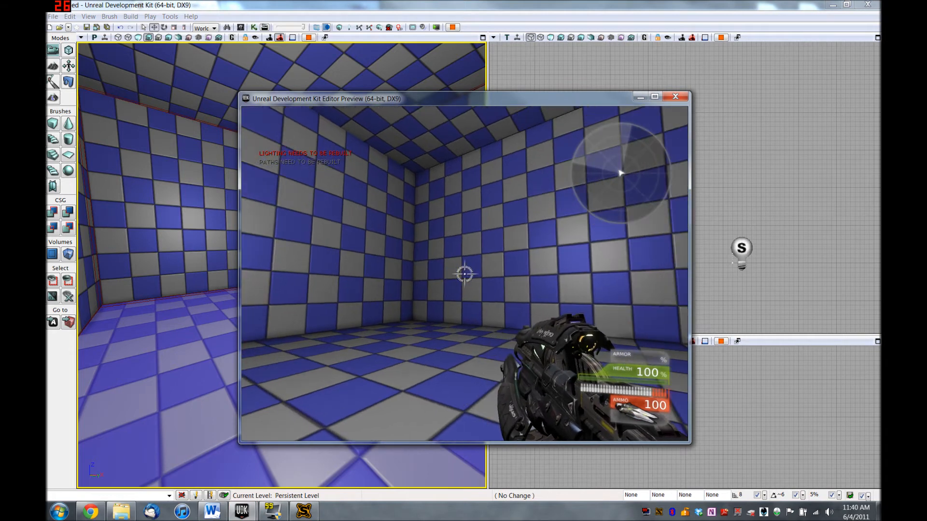
left_click(675, 96)
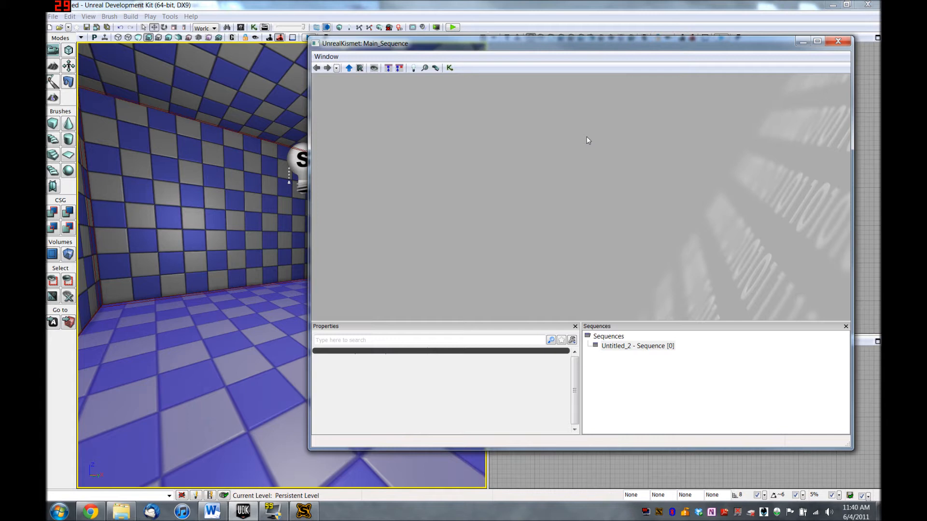
mouse_move(479, 147)
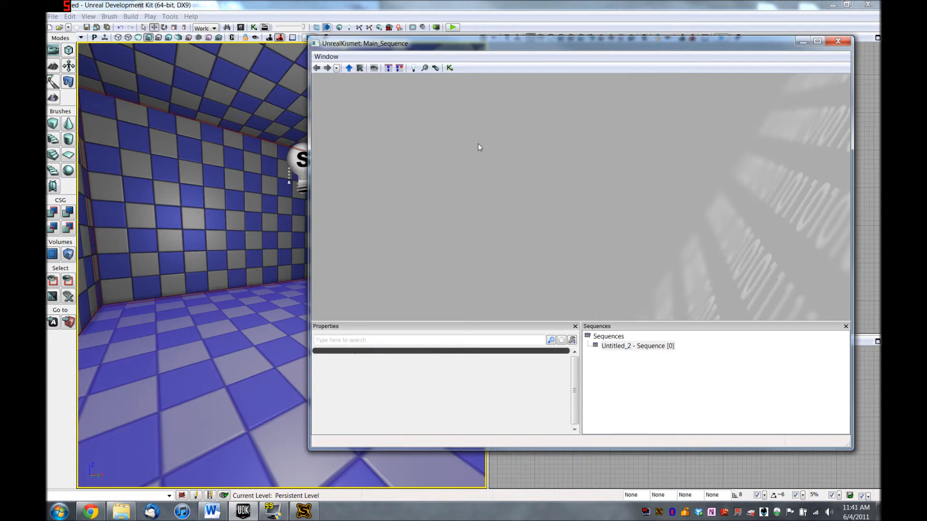
mouse_move(399, 161)
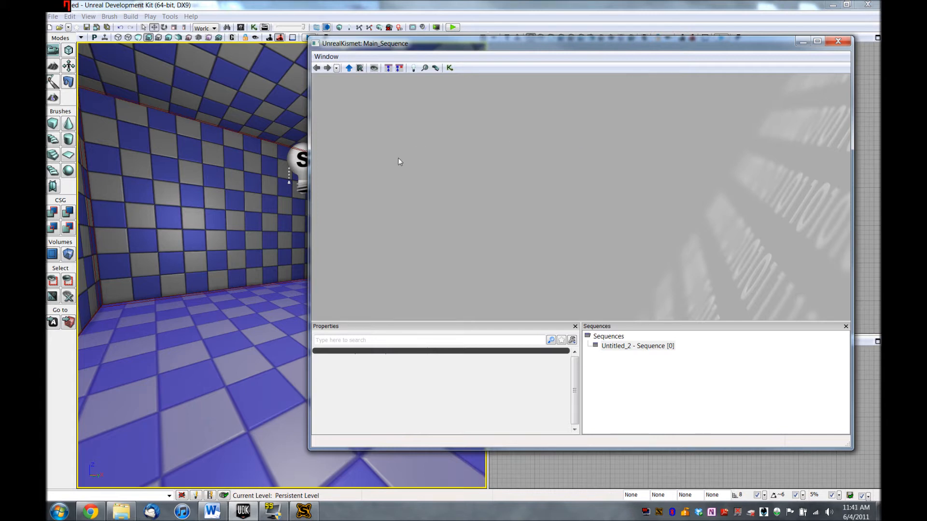
Add a New Event > Level Loaded node to the Kismet canvas
right_click(400, 162)
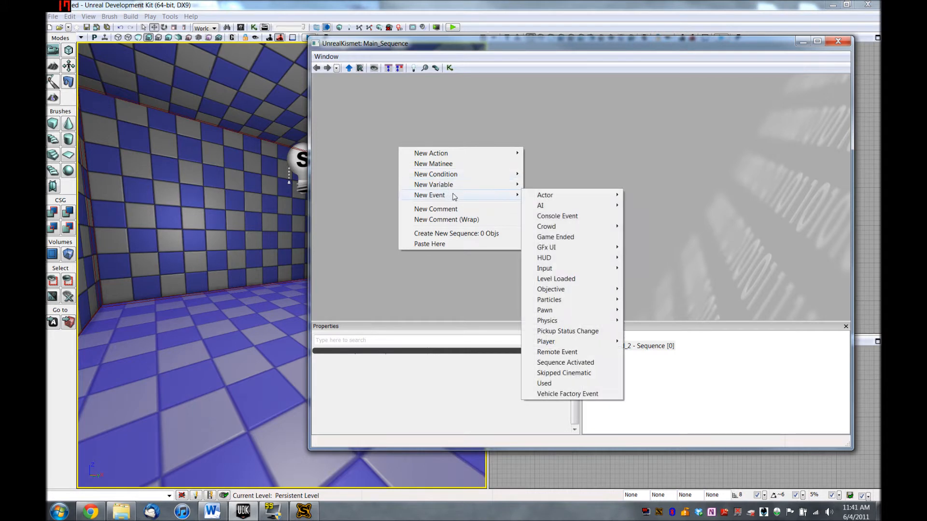
mouse_move(561, 195)
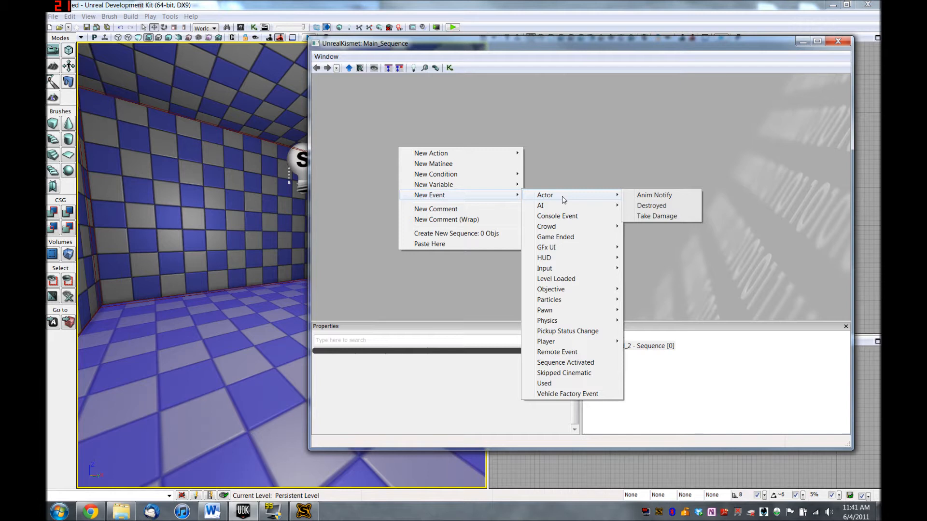
mouse_move(566, 212)
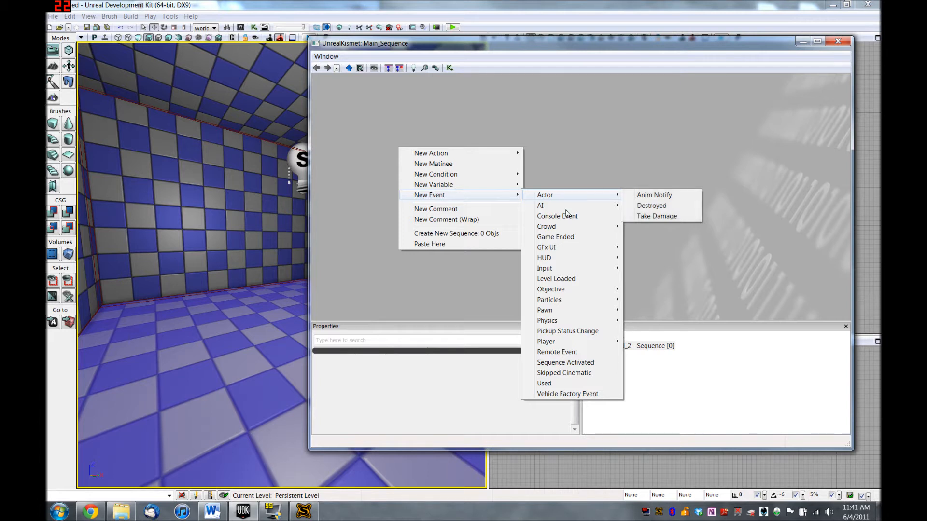
mouse_move(576, 283)
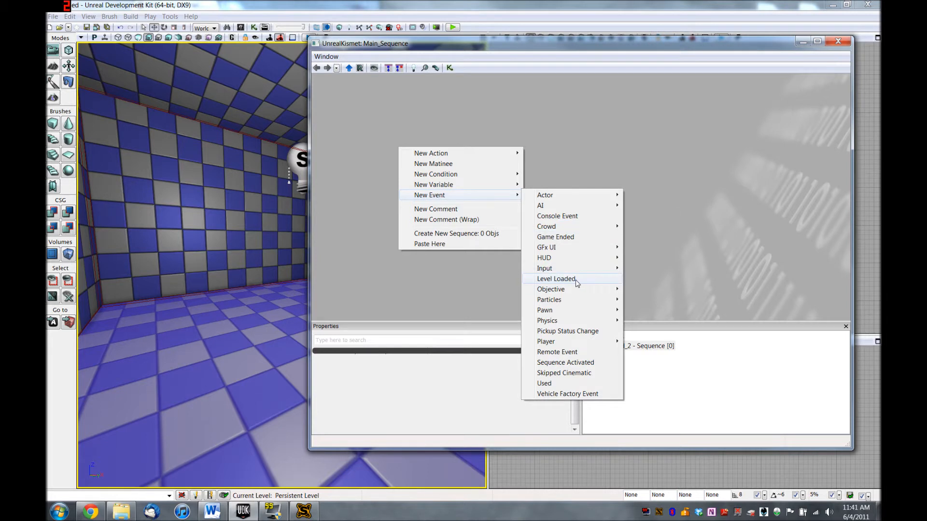
left_click(556, 278)
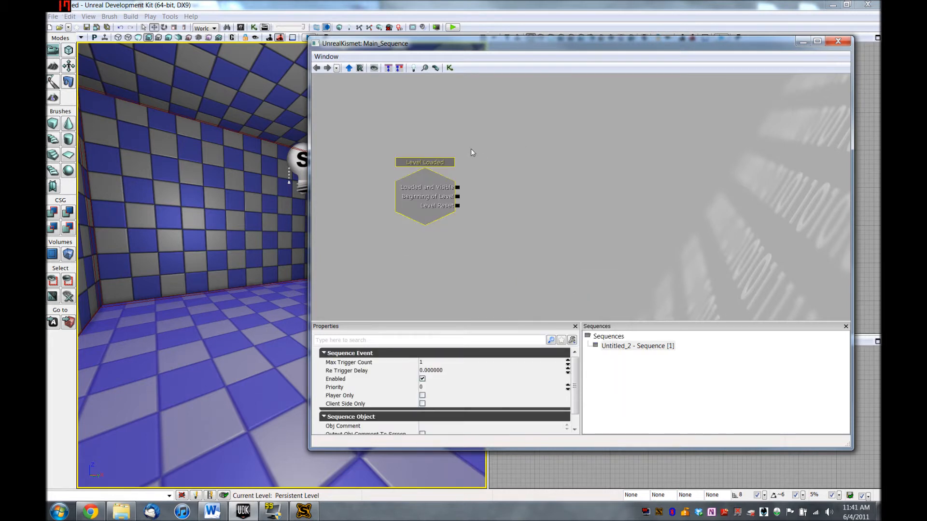
mouse_move(462, 147)
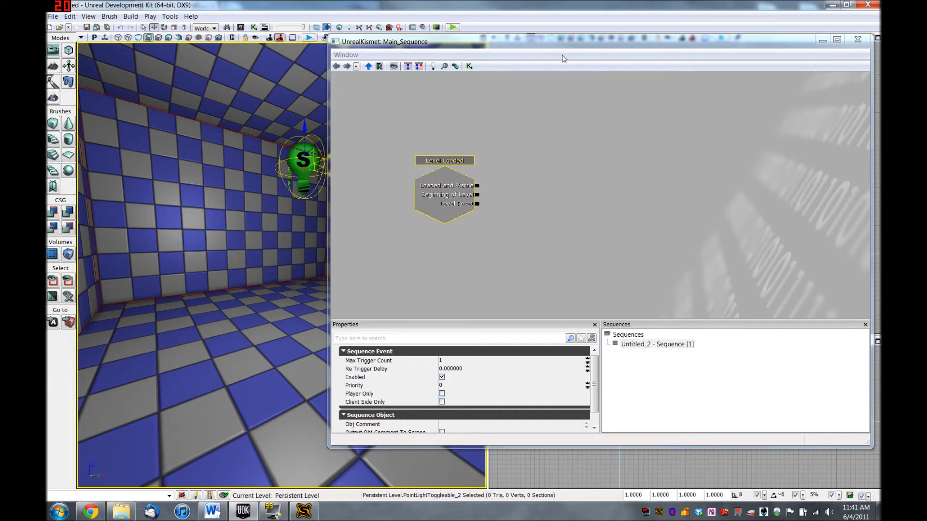
Add a PointLightToggleable_2 object variable and a Toggle action node
right_click(589, 186)
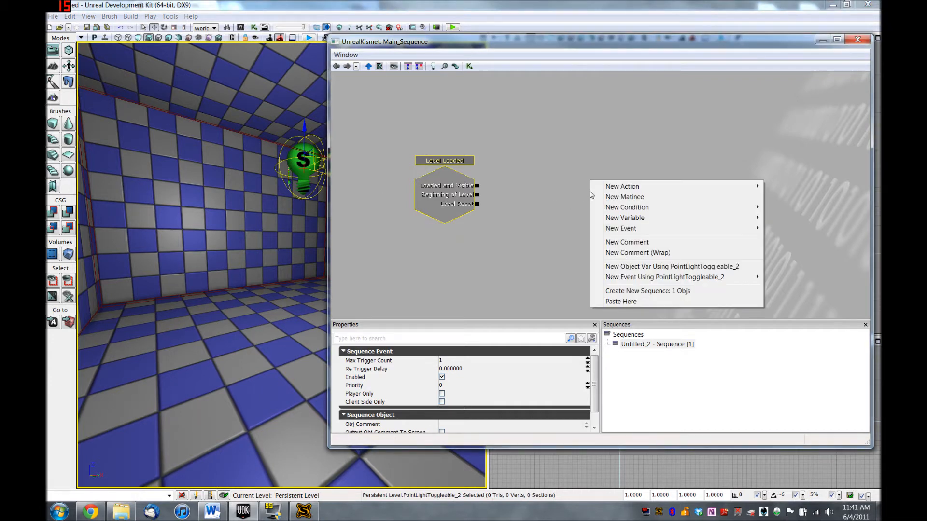
mouse_move(655, 270)
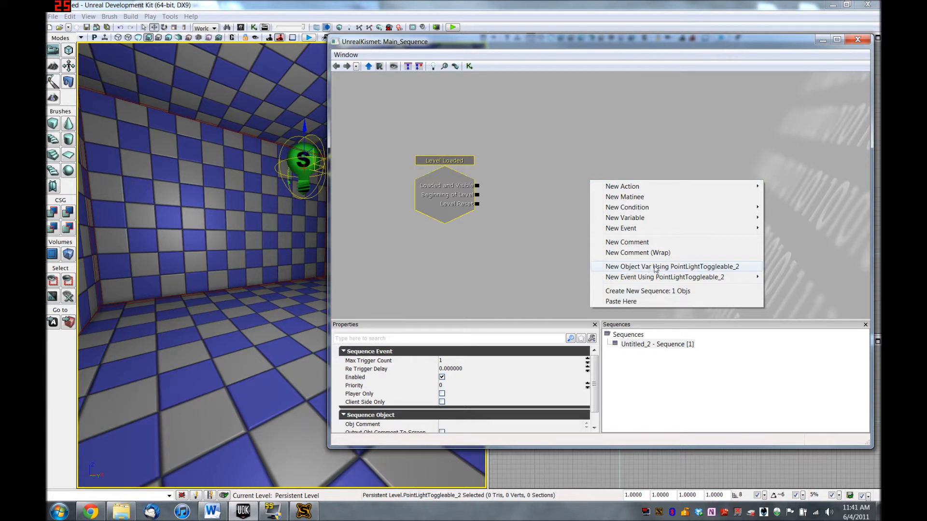
mouse_move(660, 271)
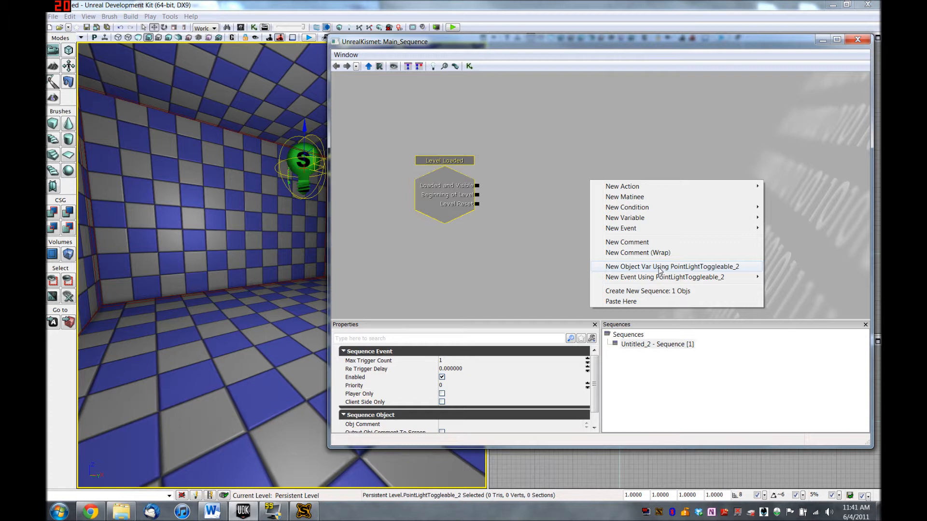
left_click(660, 266)
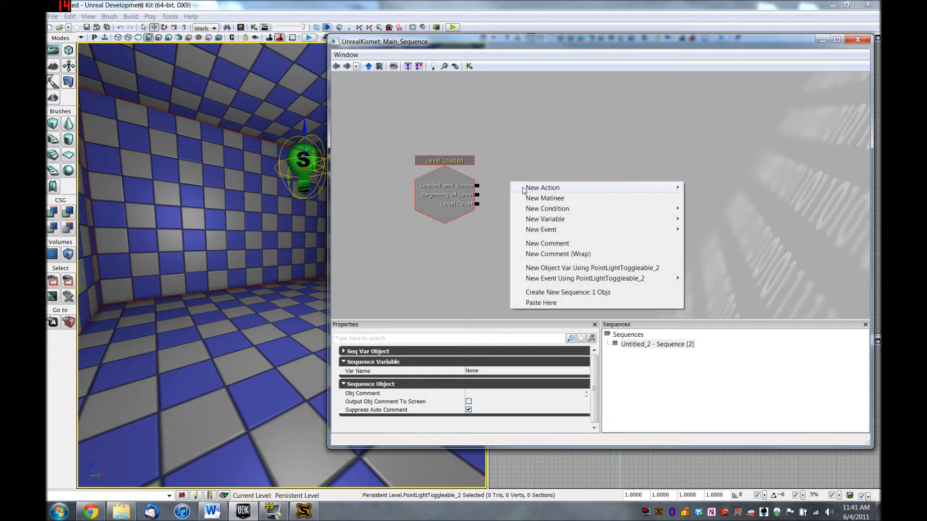
mouse_move(542, 188)
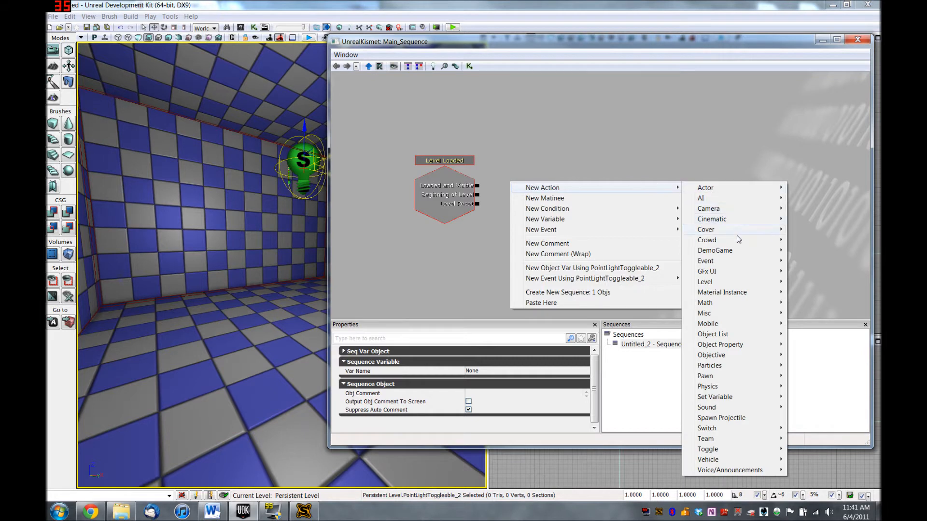
mouse_move(708, 449)
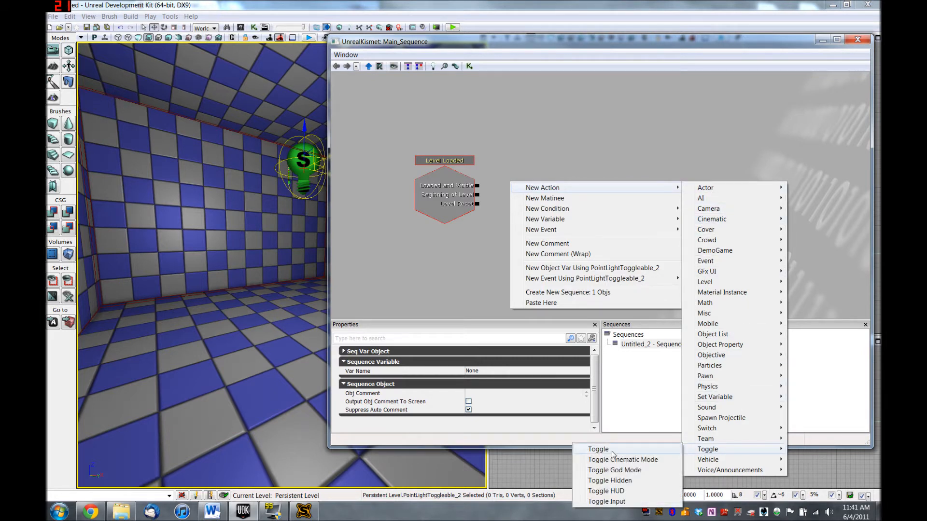
left_click(598, 449)
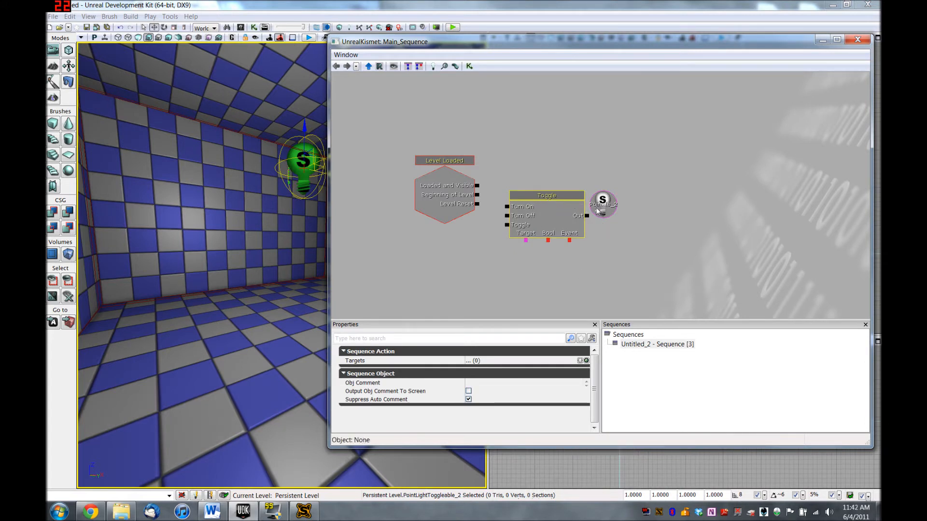
Arrange the Toggle and light variable nodes, and link Loaded and Visible to Turn On
left_click(546, 195)
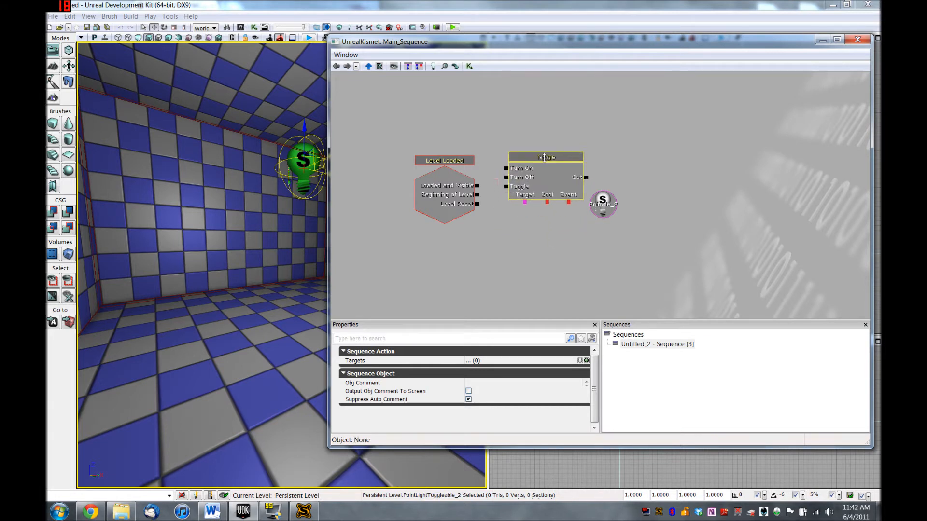
left_click_drag(544, 157, 609, 191)
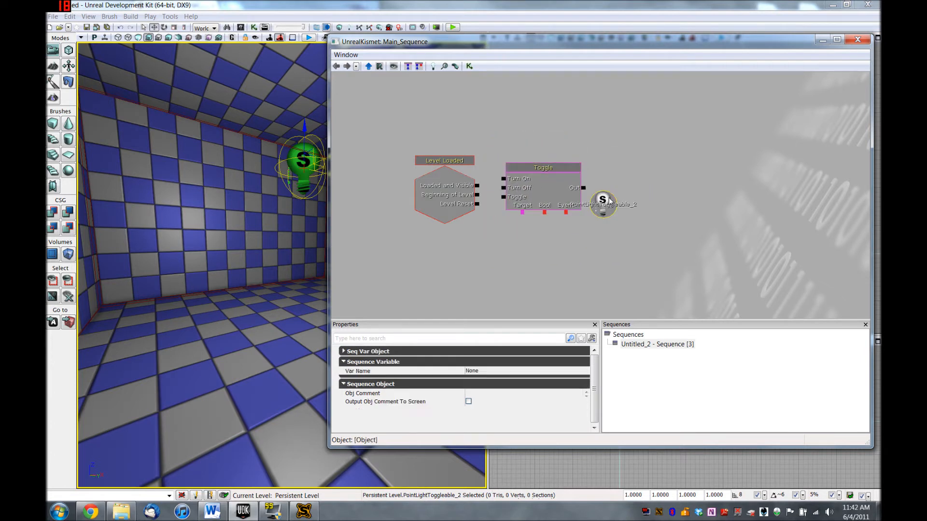
left_click_drag(602, 202, 530, 253)
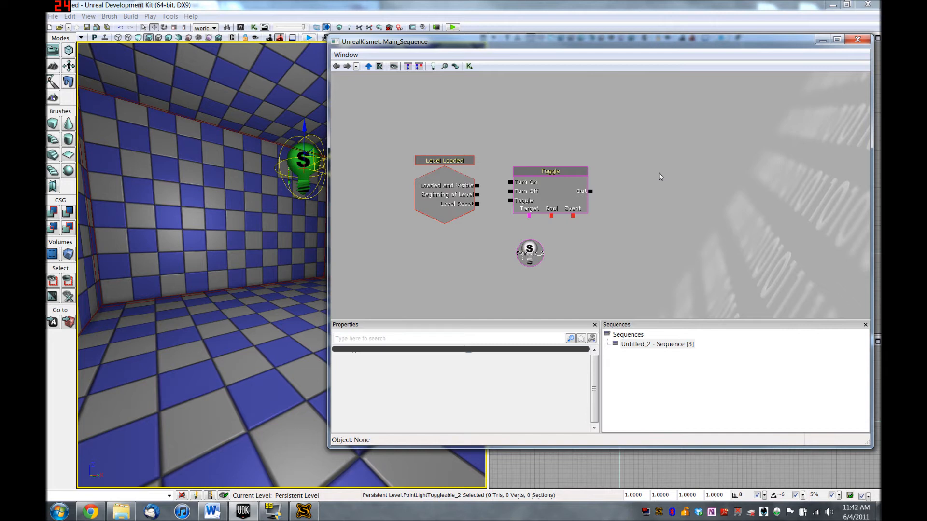
mouse_move(617, 160)
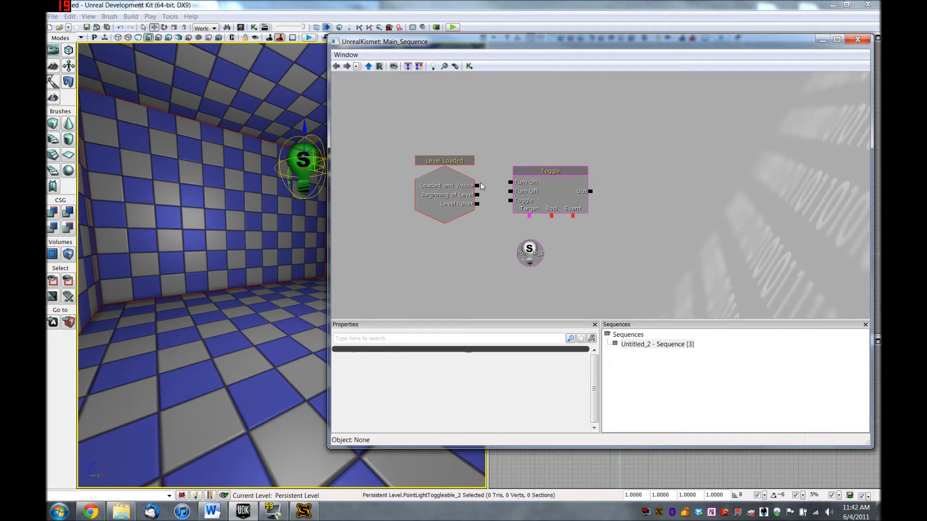
left_click(477, 185)
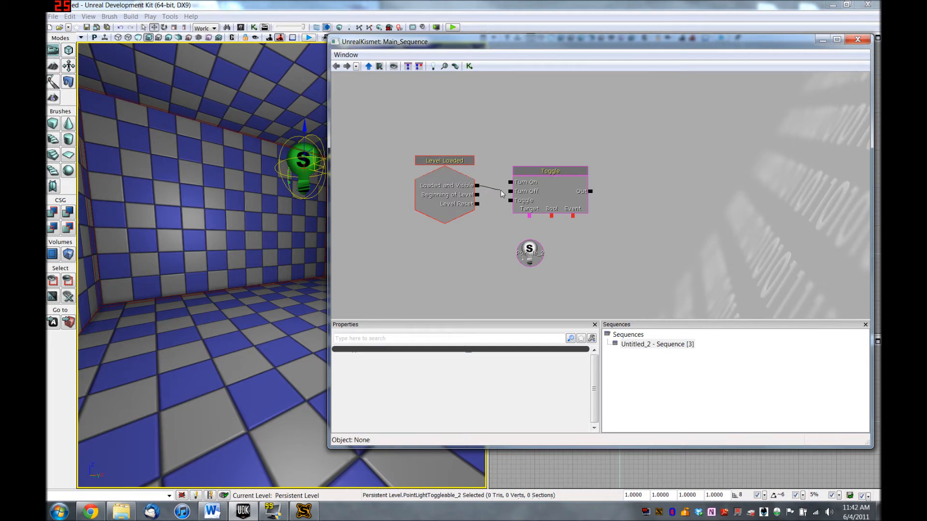
left_click(550, 171)
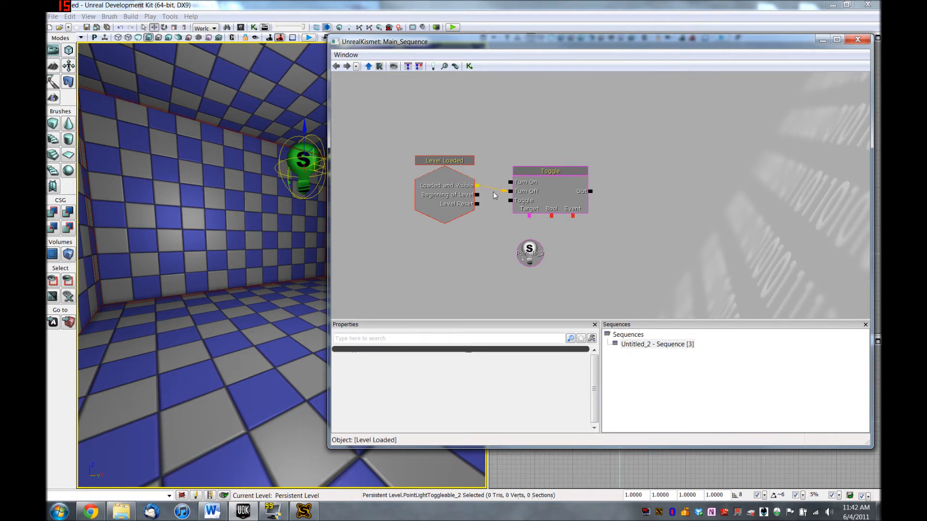
mouse_move(490, 191)
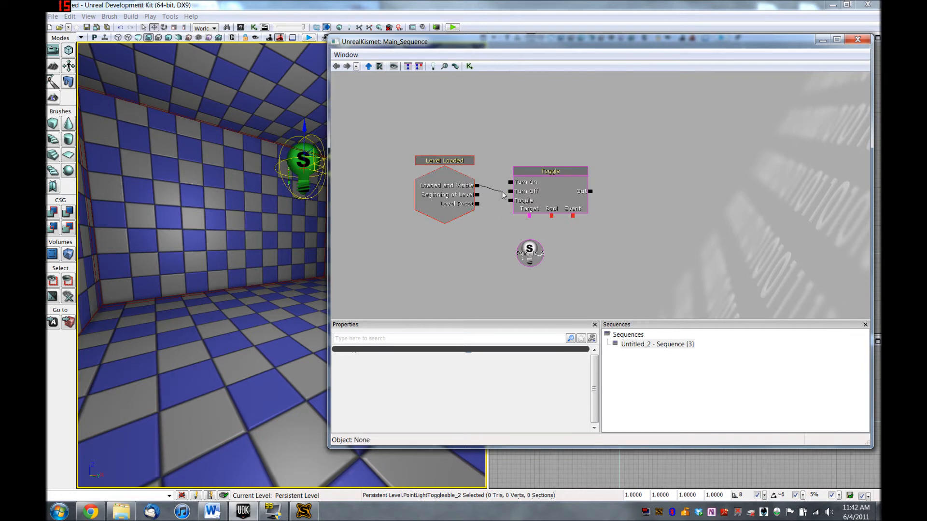
Link the Toggle Target to the light variable and close Kismet
left_click(550, 171)
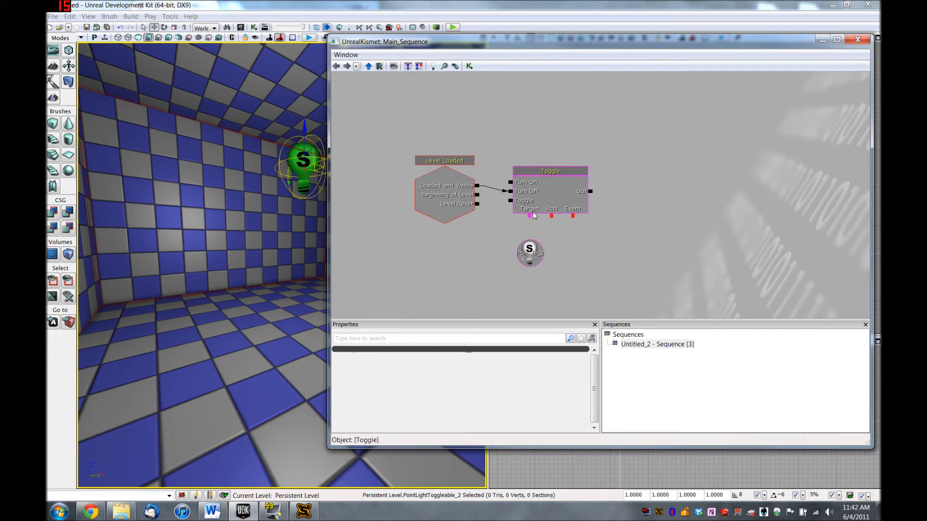
left_click_drag(527, 214, 529, 251)
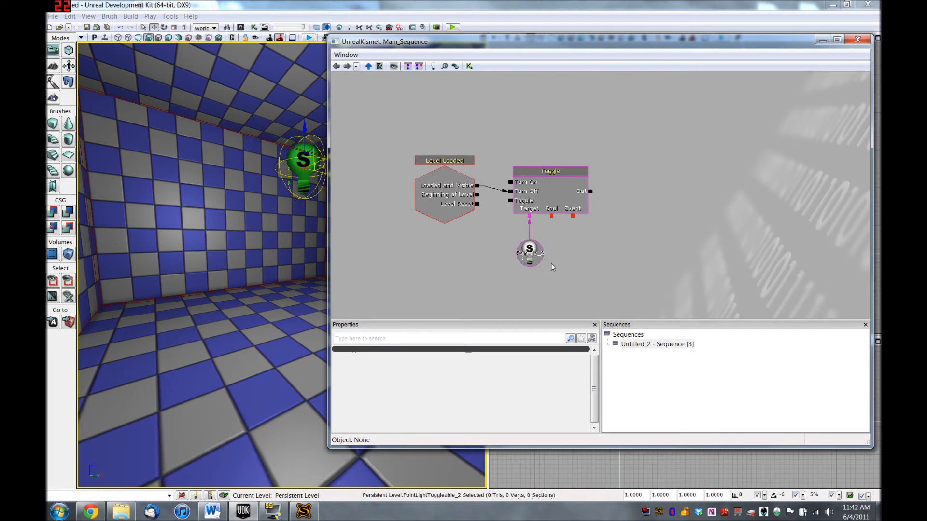
mouse_move(513, 247)
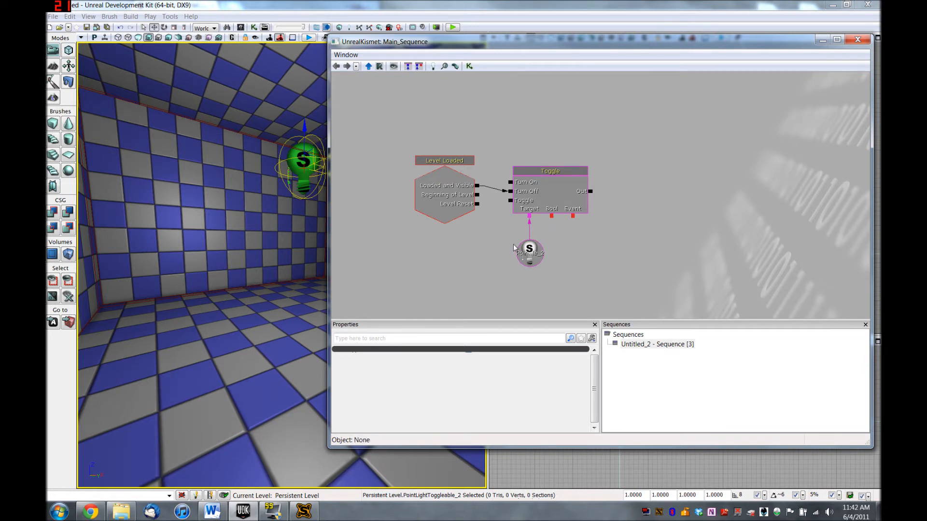
left_click(857, 40)
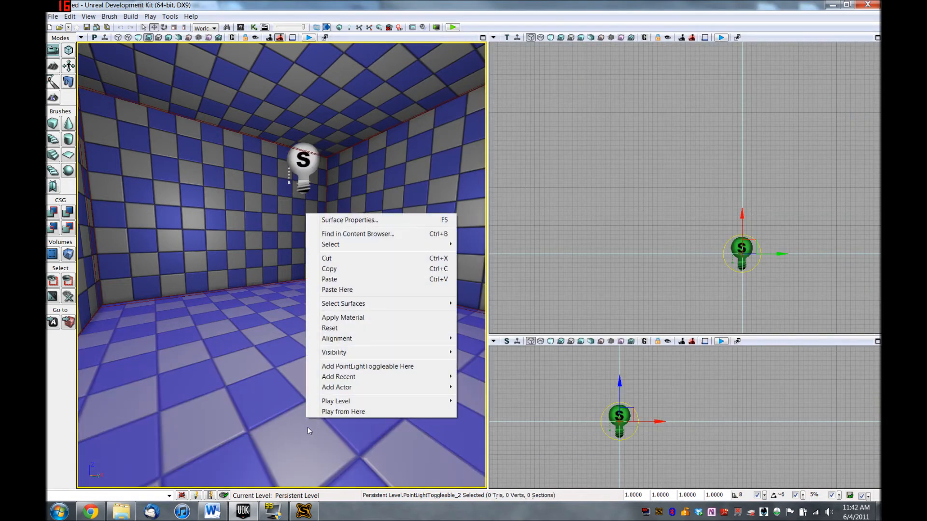
Playtest the dark level, then add a plain point light and raise it
left_click(342, 412)
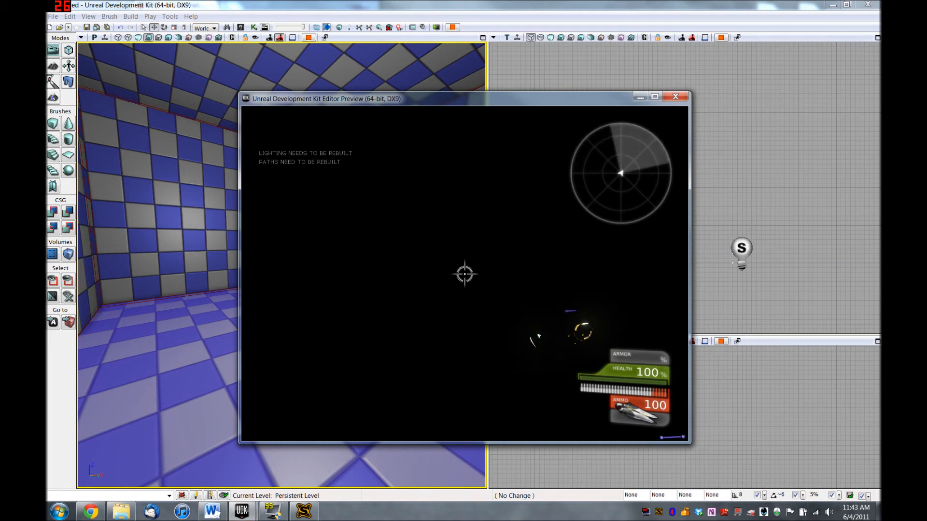
left_click(676, 96)
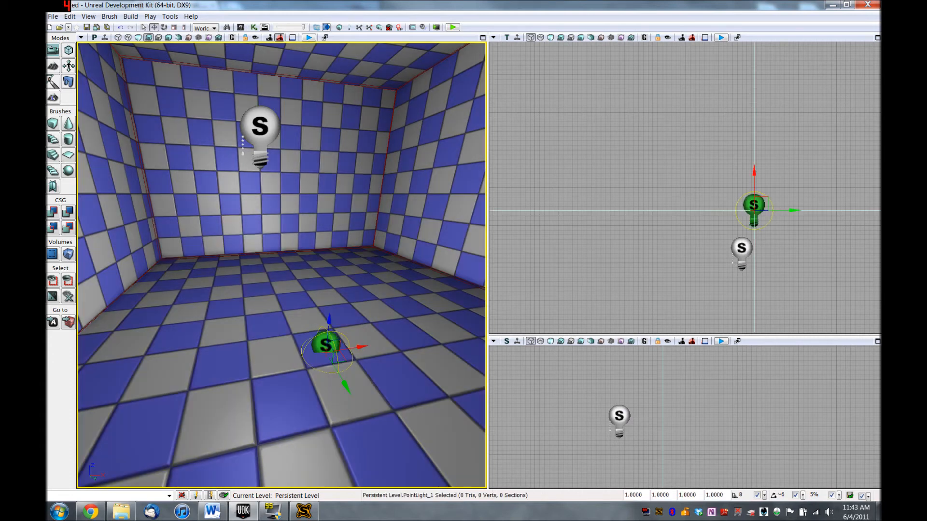
left_click_drag(329, 346, 338, 221)
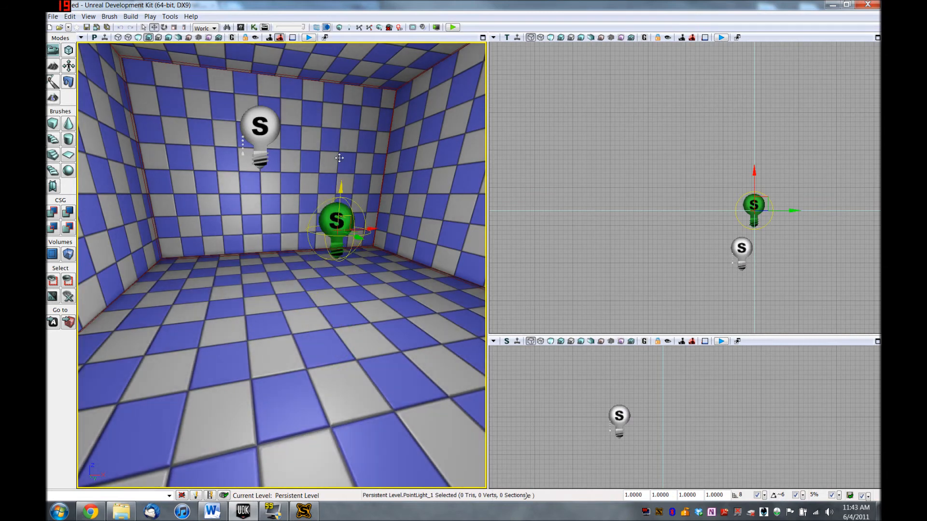
Move PointLight_1 up near the ceiling and set its brightness to 0.1
left_click_drag(337, 222, 360, 115)
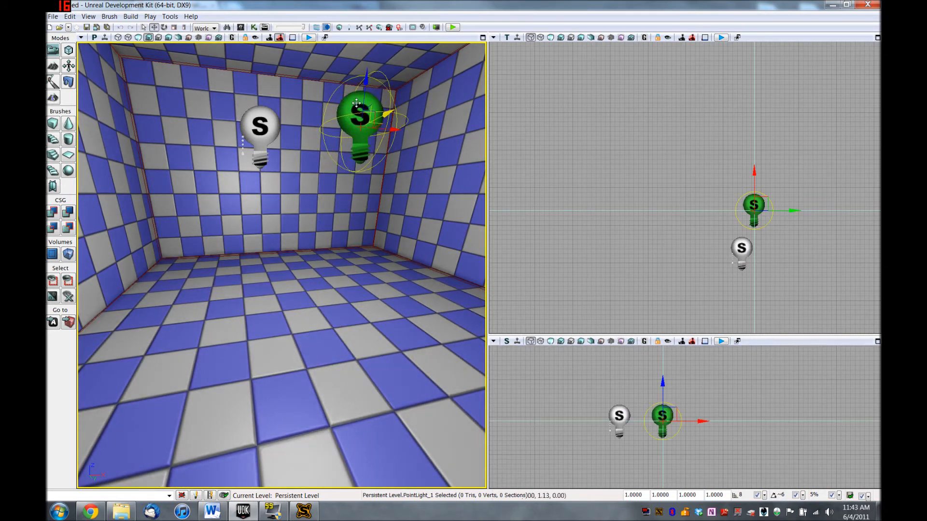
left_click_drag(358, 115, 322, 142)
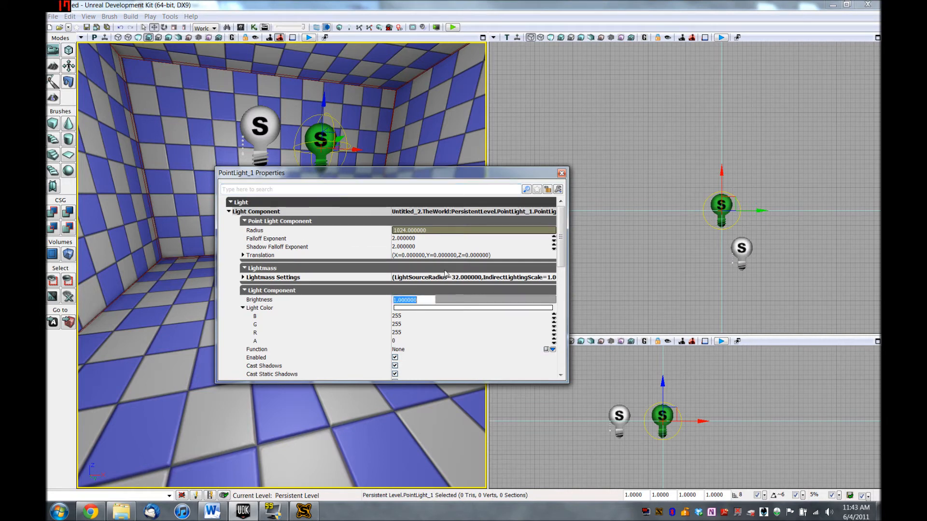
type("0.100000")
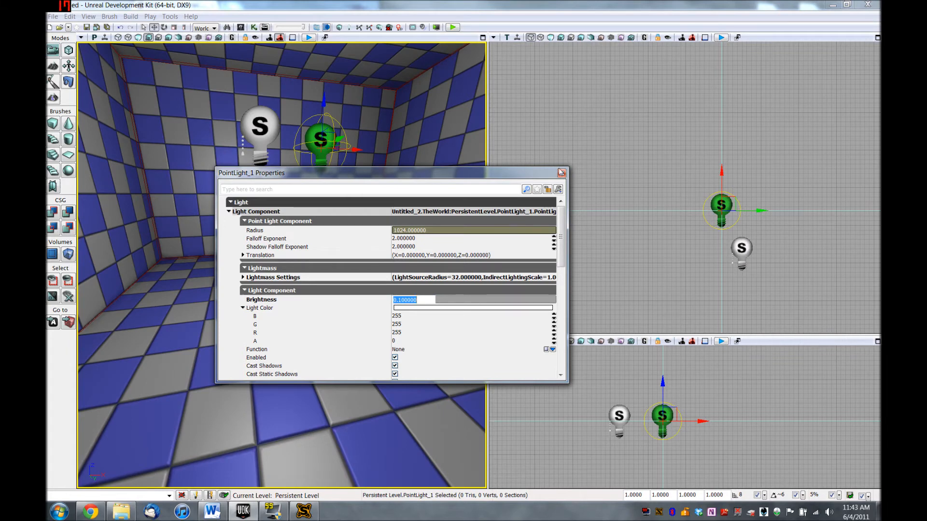
left_click(561, 172)
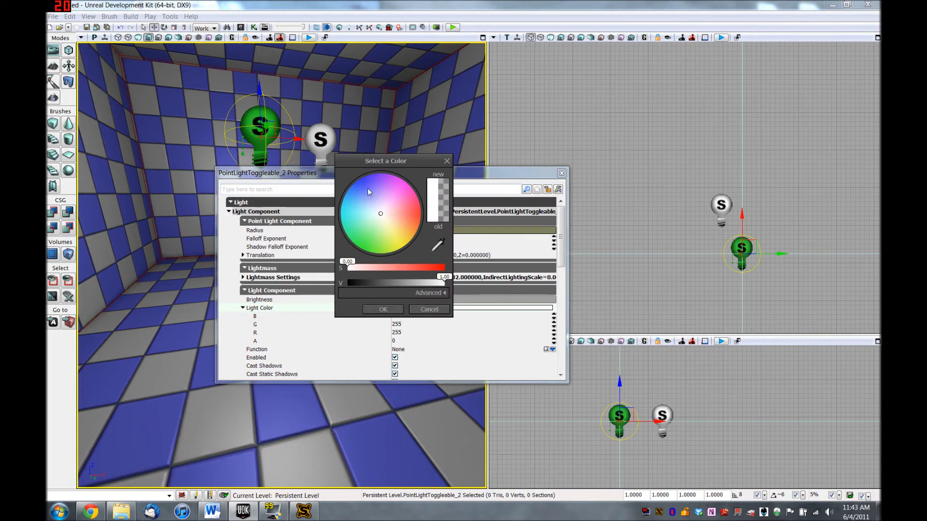
Set the toggleable light colour to blue (R125, G115, B255) and close Properties
left_click(367, 186)
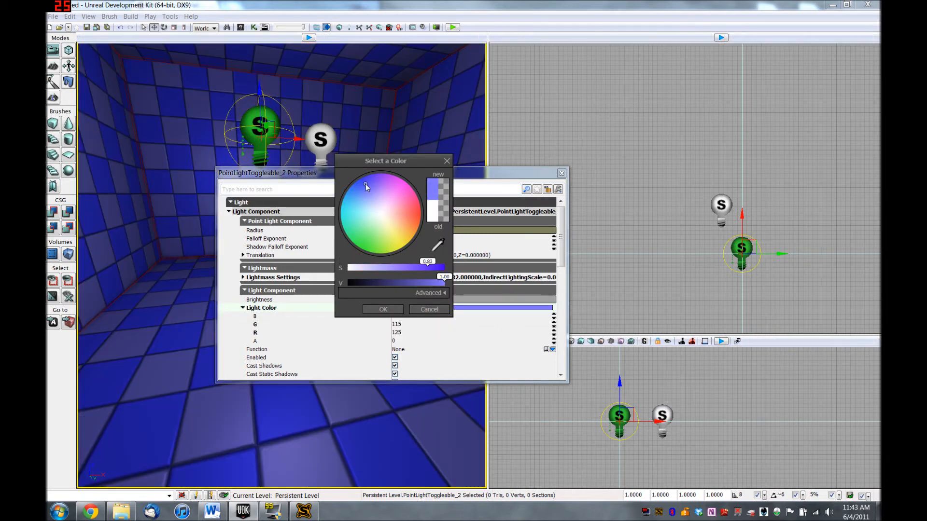
left_click(383, 310)
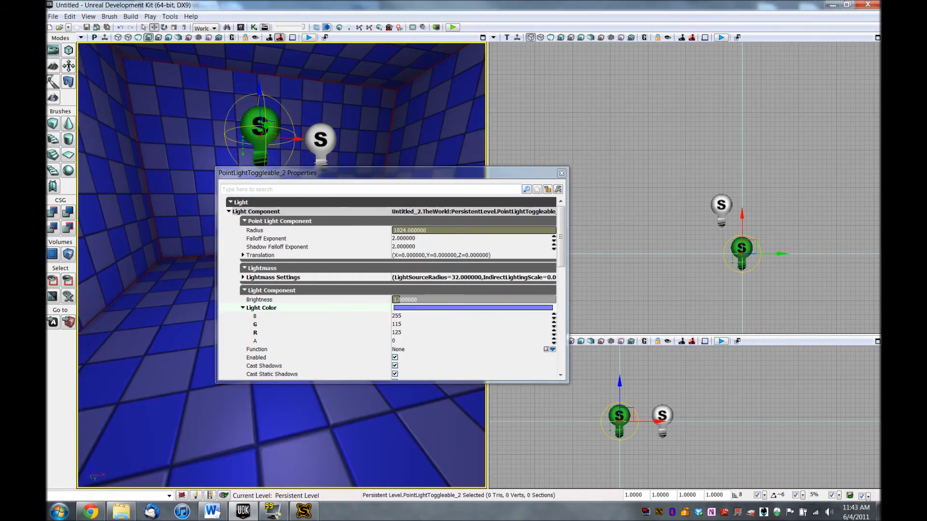
left_click(561, 172)
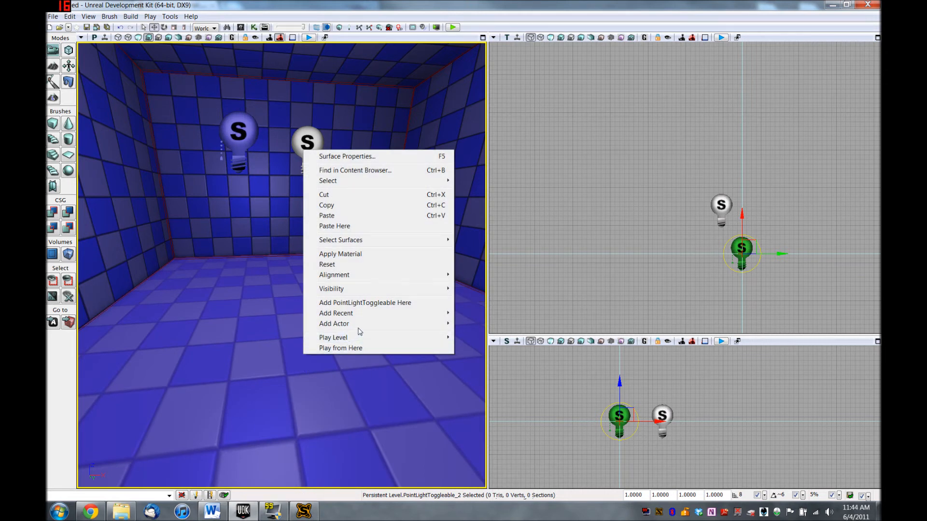
mouse_move(353, 324)
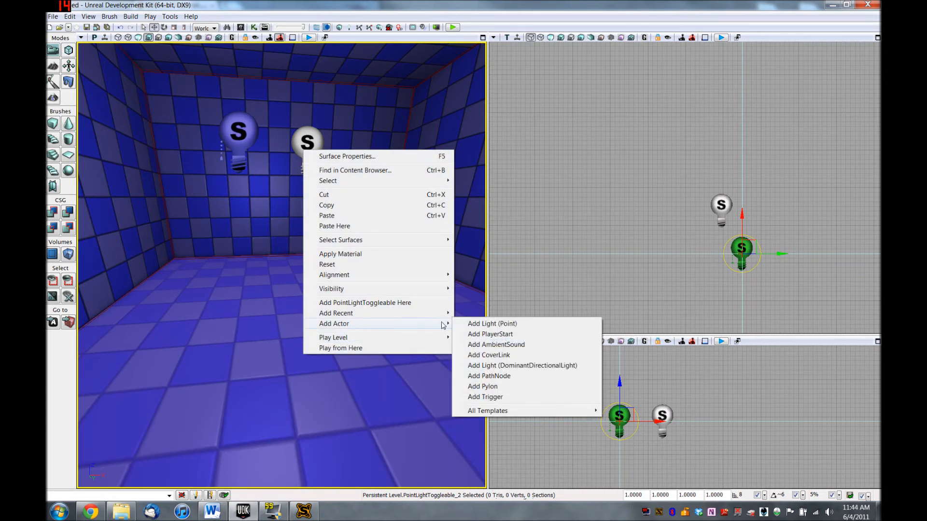
mouse_move(493, 402)
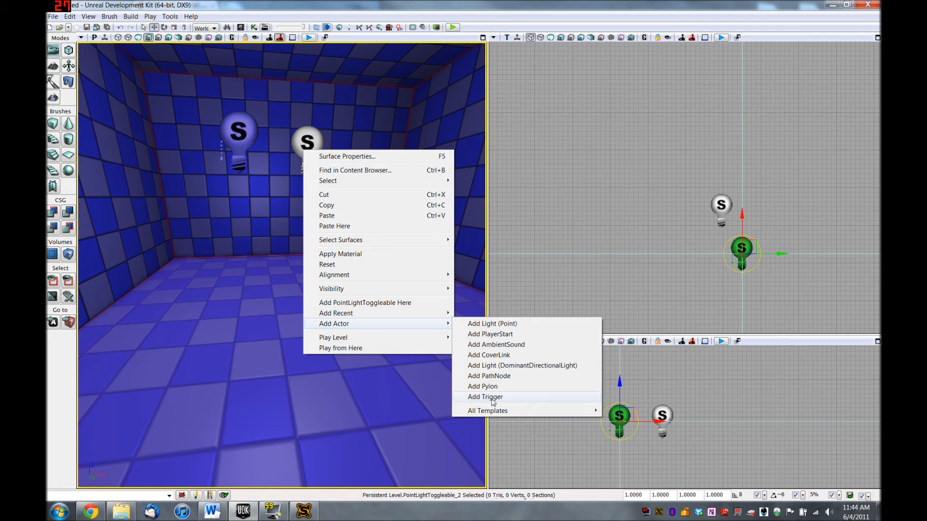
Add a Trigger actor to the checkered room floor
left_click(485, 397)
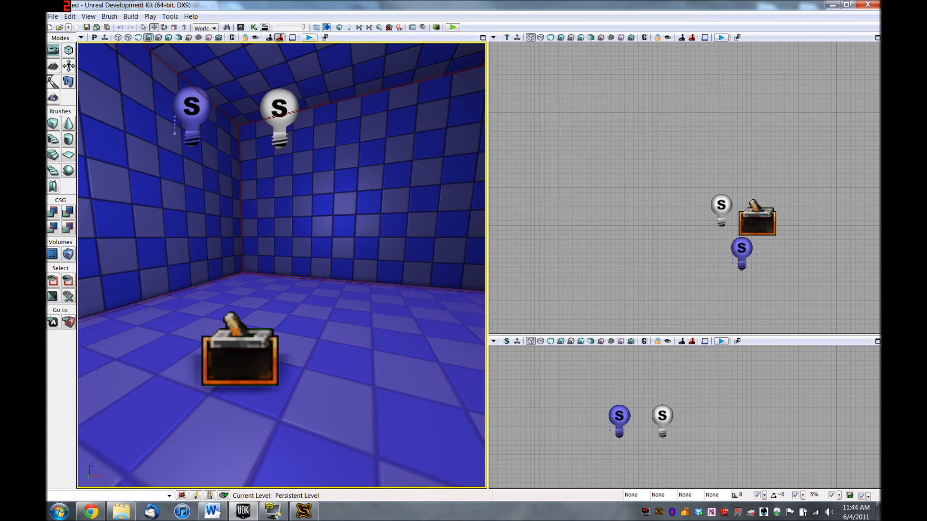
Uncheck Display > Hidden for Trigger_1 and close its properties
left_click(238, 354)
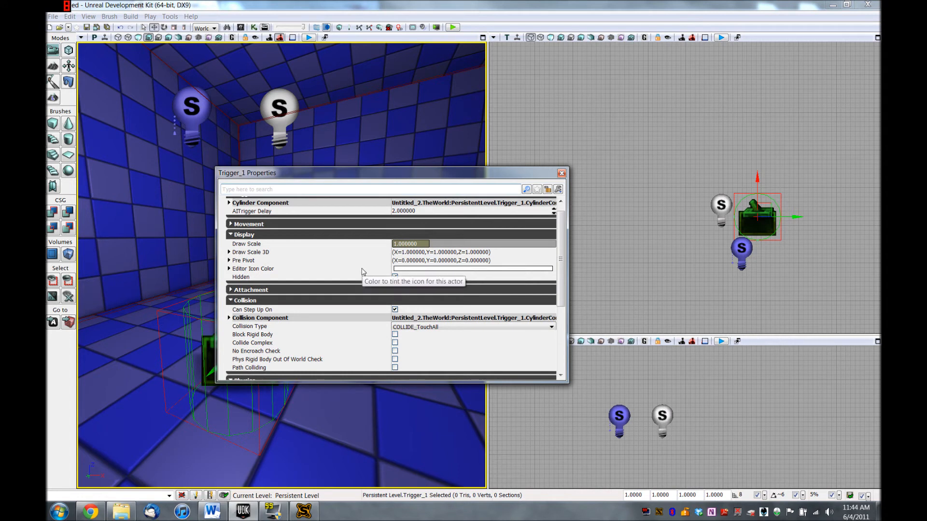
left_click(394, 277)
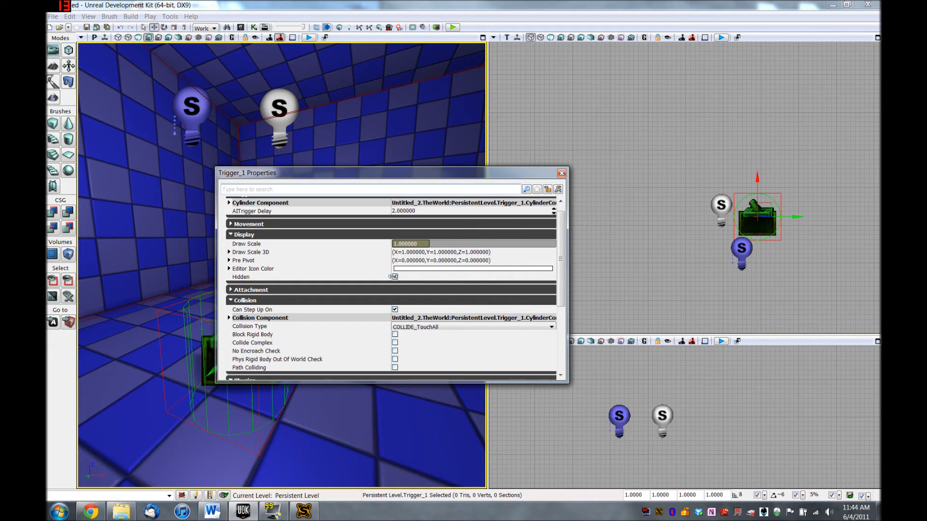
left_click(395, 276)
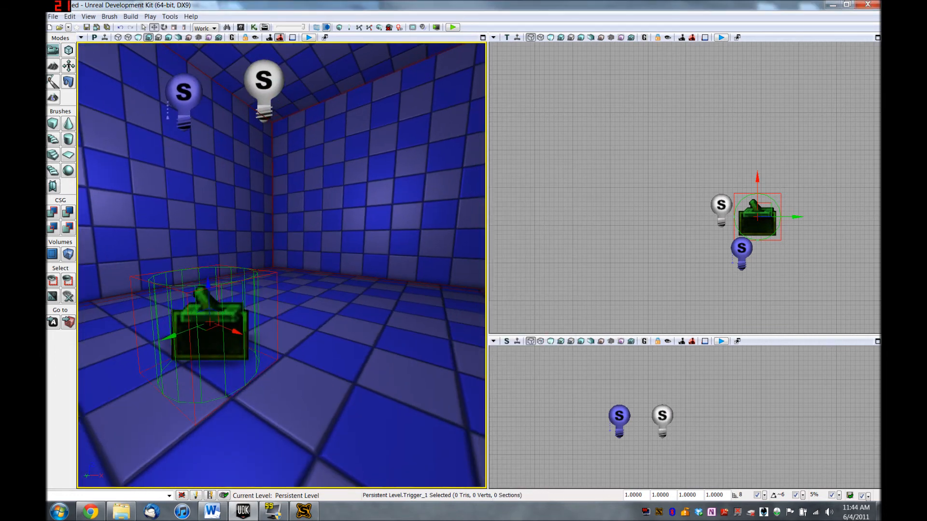
mouse_move(252, 28)
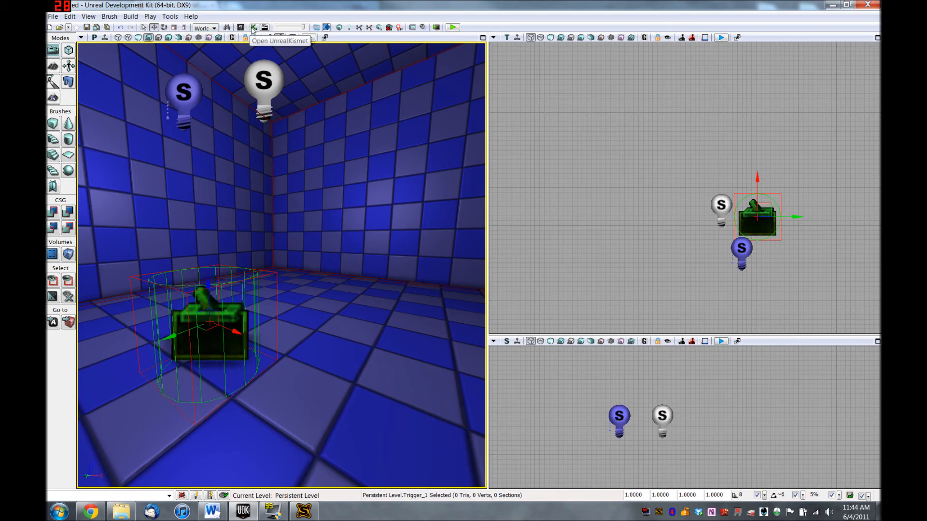
Open Kismet and add a Trigger_1 Used event node
left_click(255, 26)
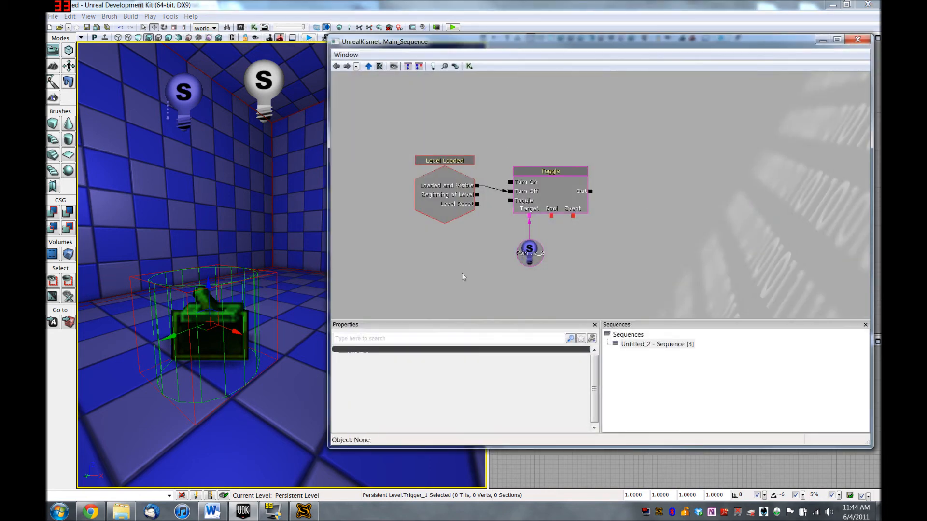
mouse_move(429, 299)
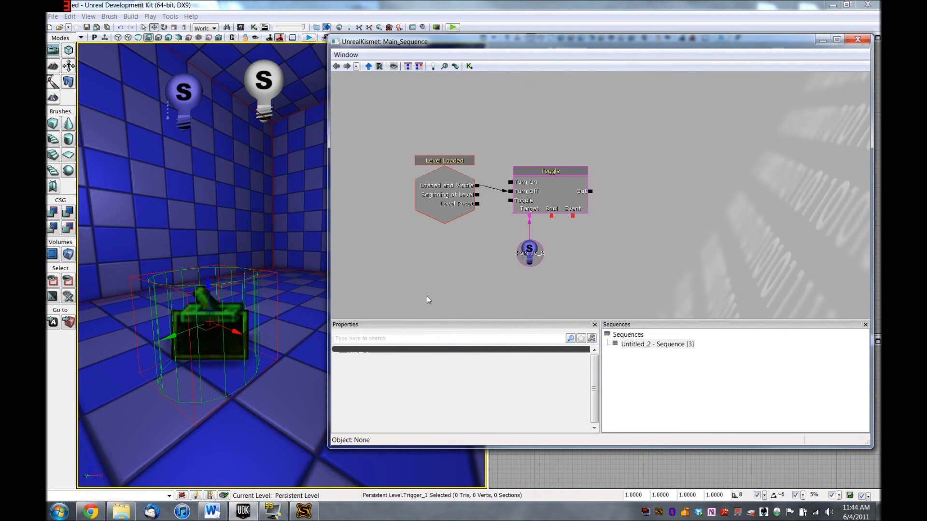
right_click(429, 299)
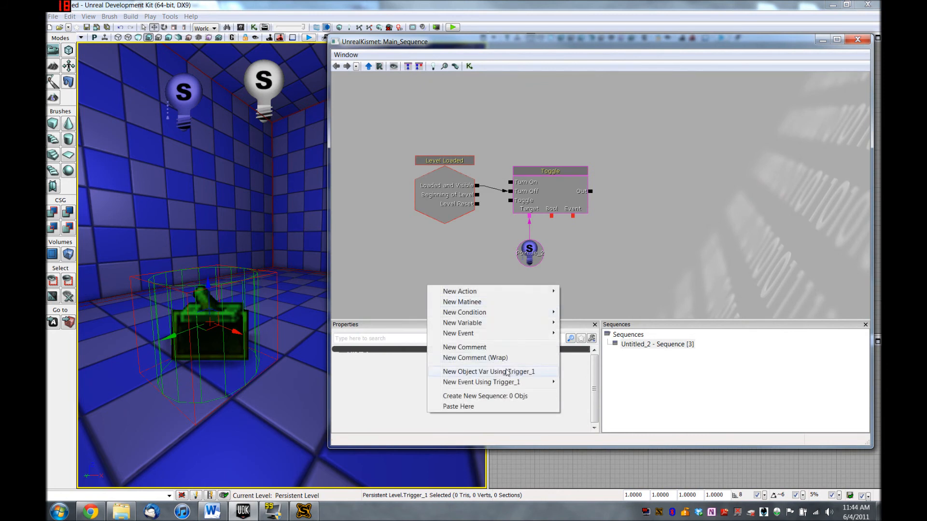
mouse_move(505, 383)
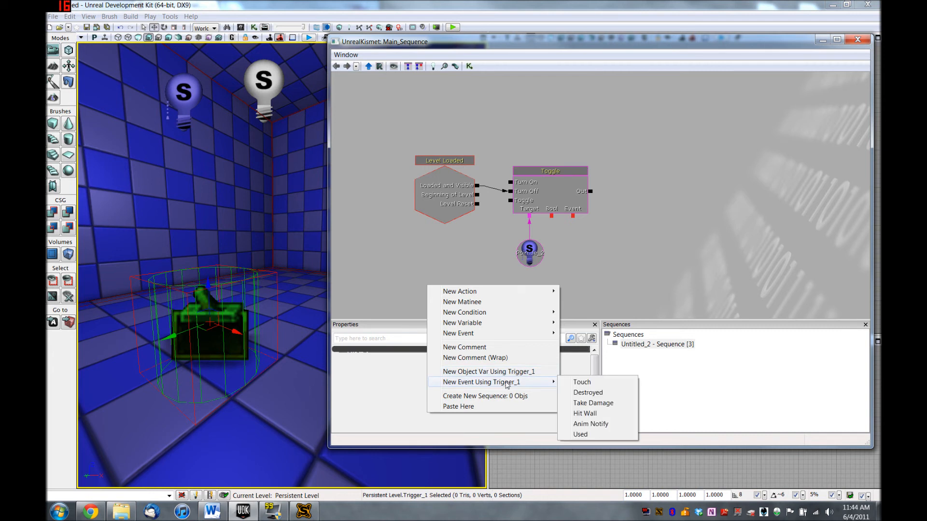
mouse_move(576, 392)
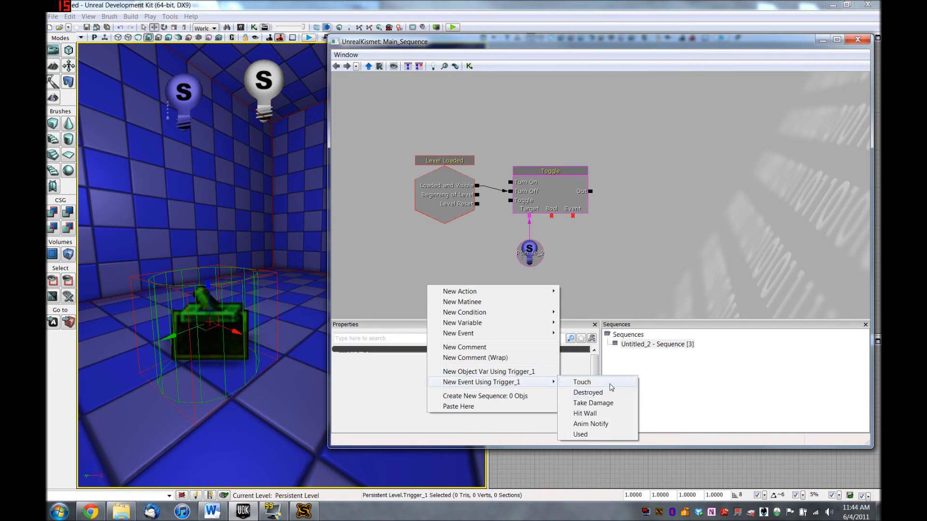
mouse_move(611, 407)
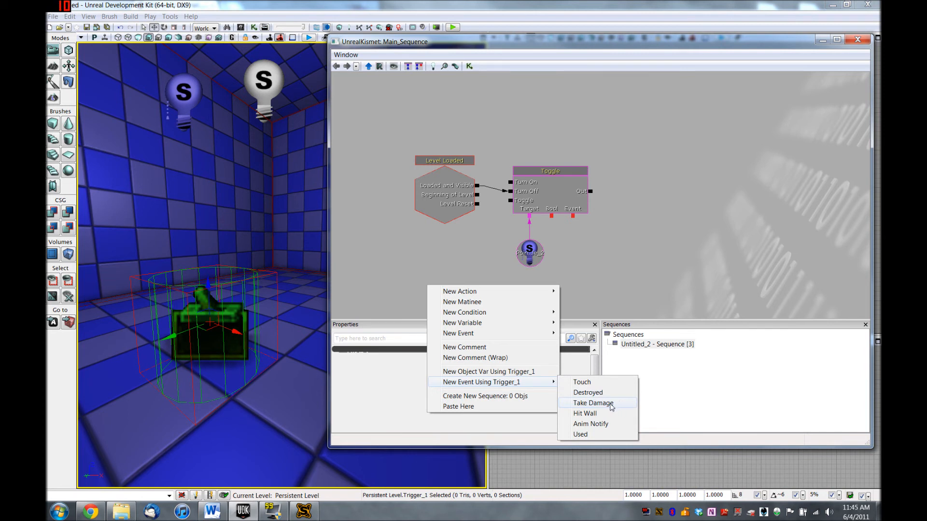
mouse_move(581, 434)
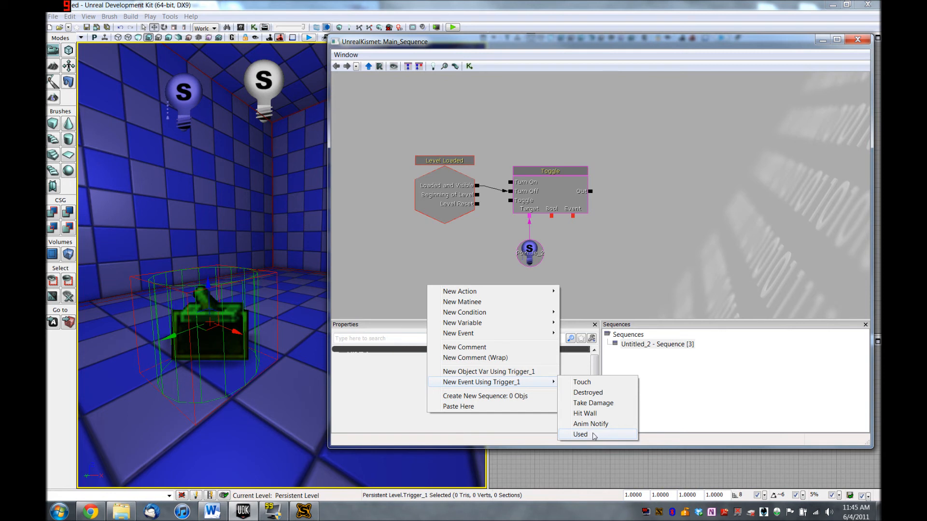
left_click(580, 434)
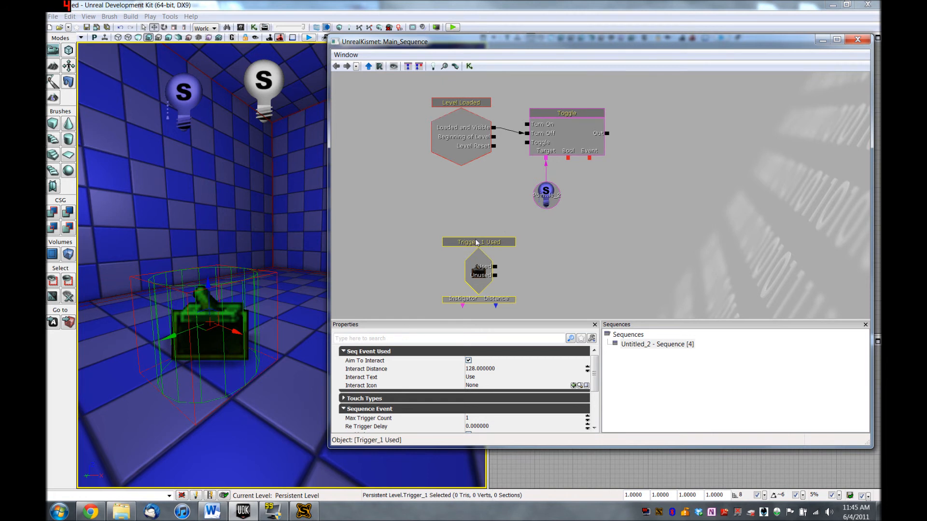
Wire the Used output into the Toggle node's Toggle input
left_click(494, 179)
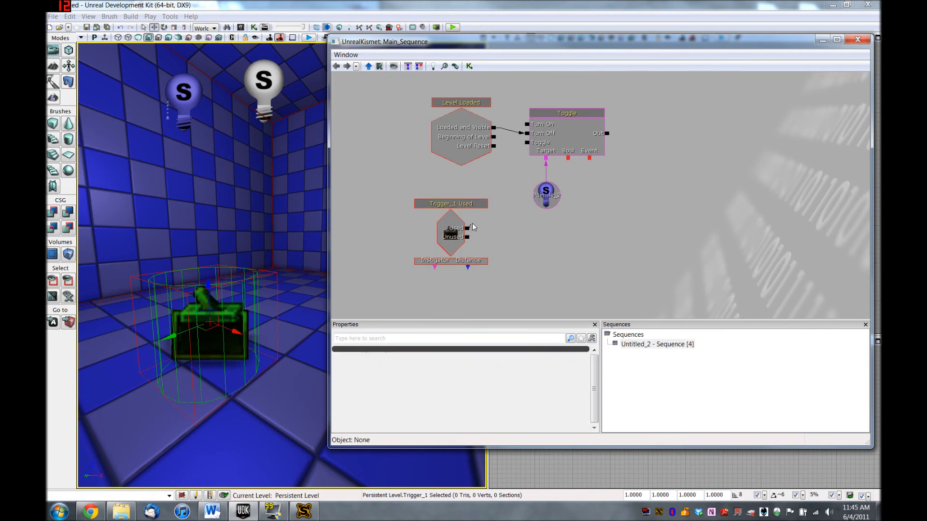
left_click_drag(463, 227, 519, 142)
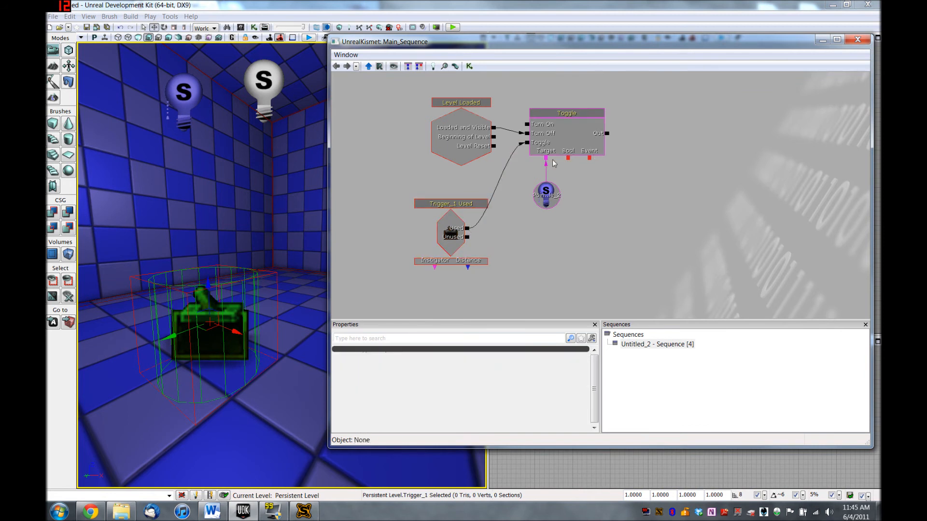
left_click(566, 113)
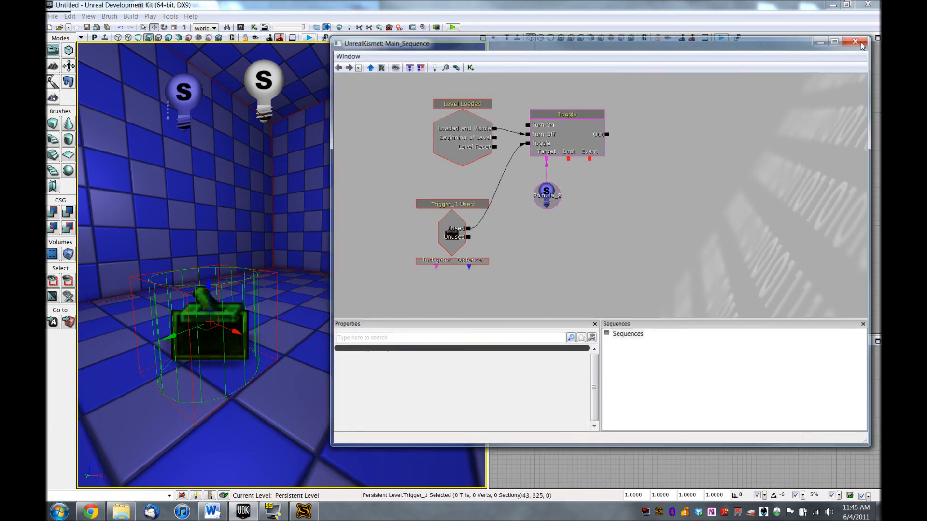
Close Kismet, play the level from a spot on the room's floor, then end the preview
left_click(854, 41)
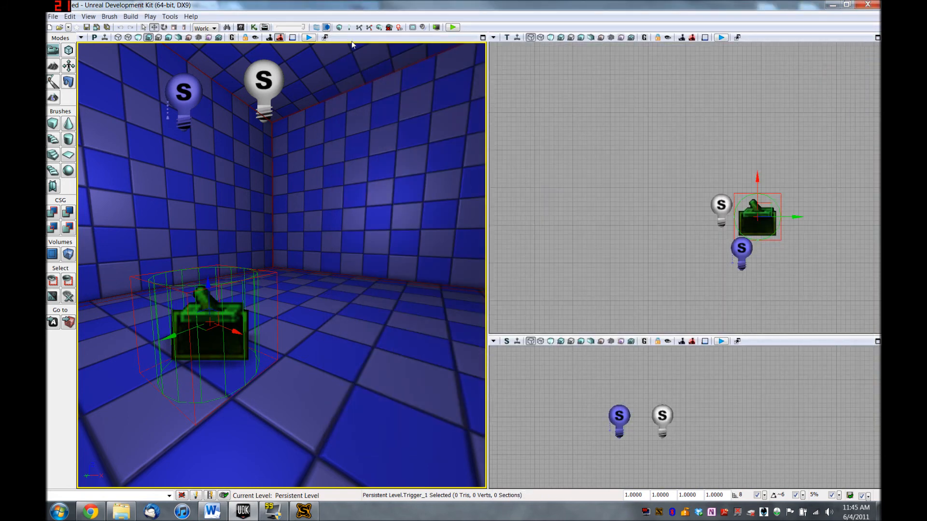
mouse_move(350, 26)
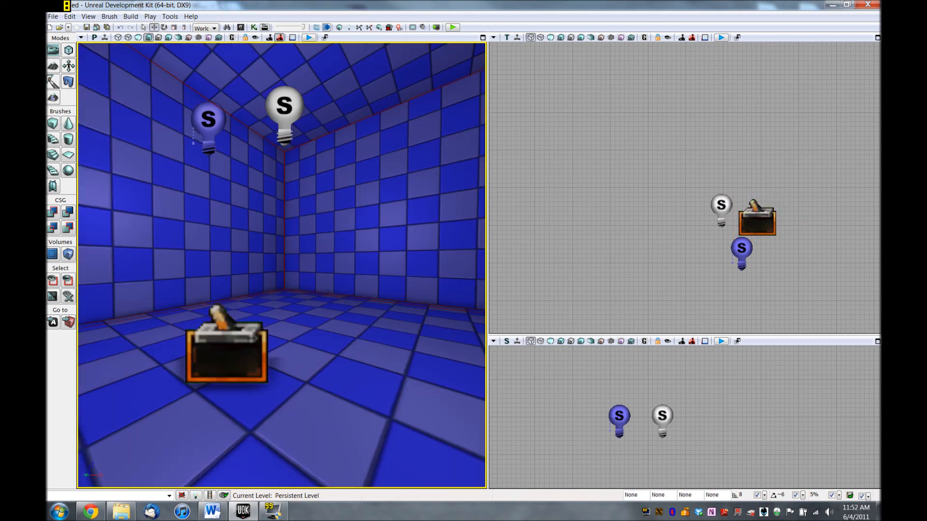
right_click(335, 378)
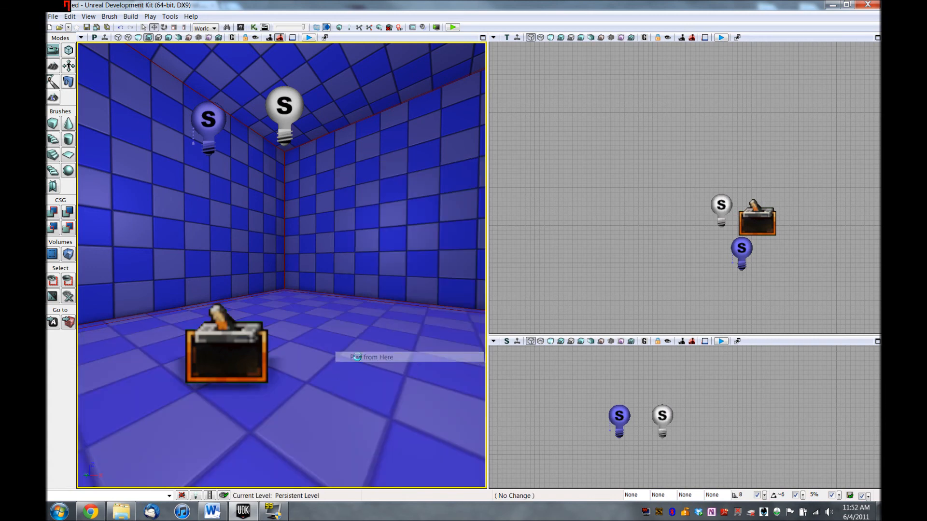
left_click(357, 357)
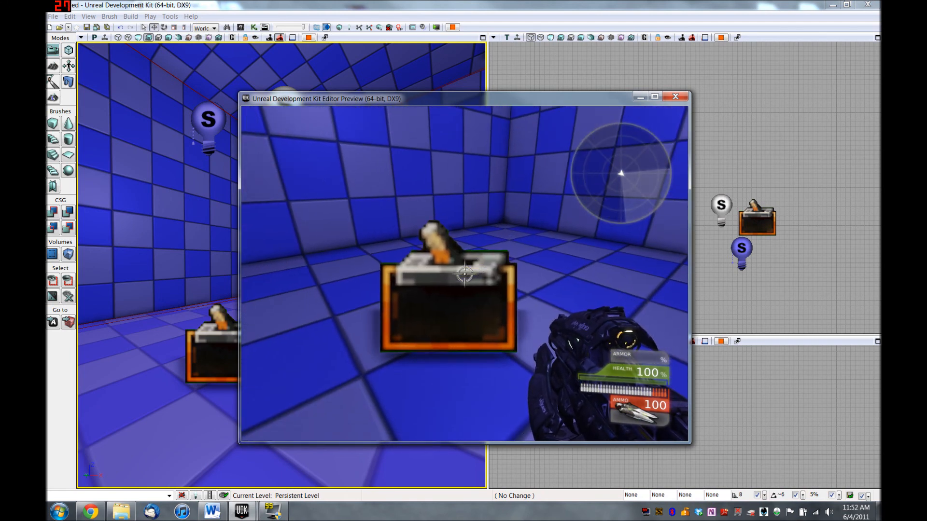
left_click(675, 96)
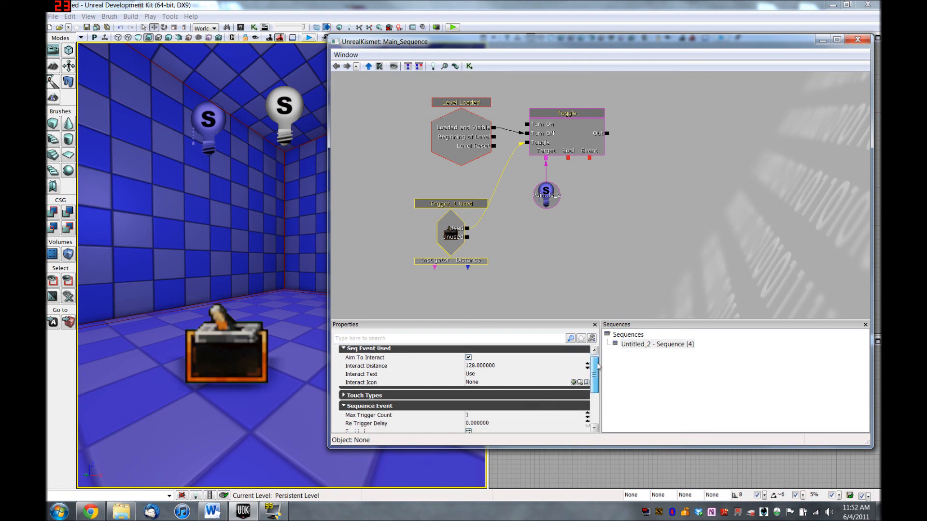
Set the Trigger_1 Used event's Max Trigger Count to 0 and close Kismet
scroll("down", 3)
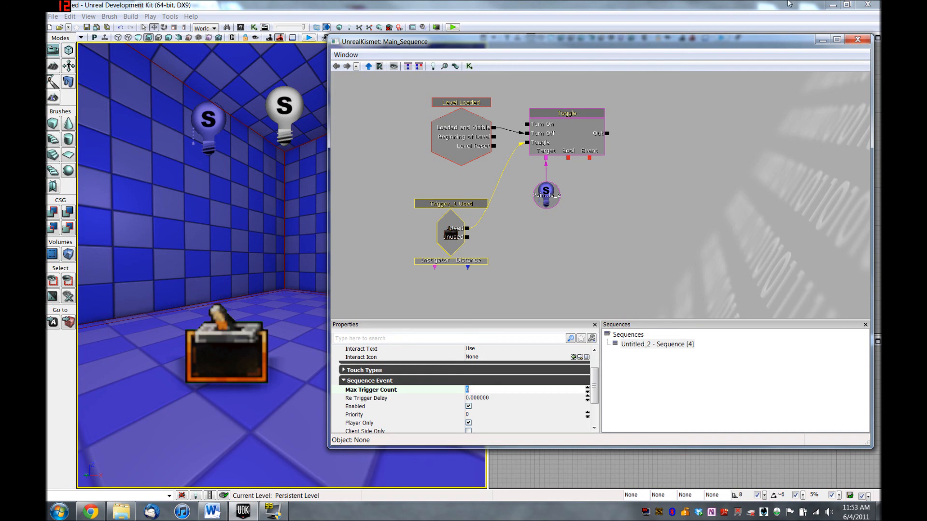
left_click(857, 41)
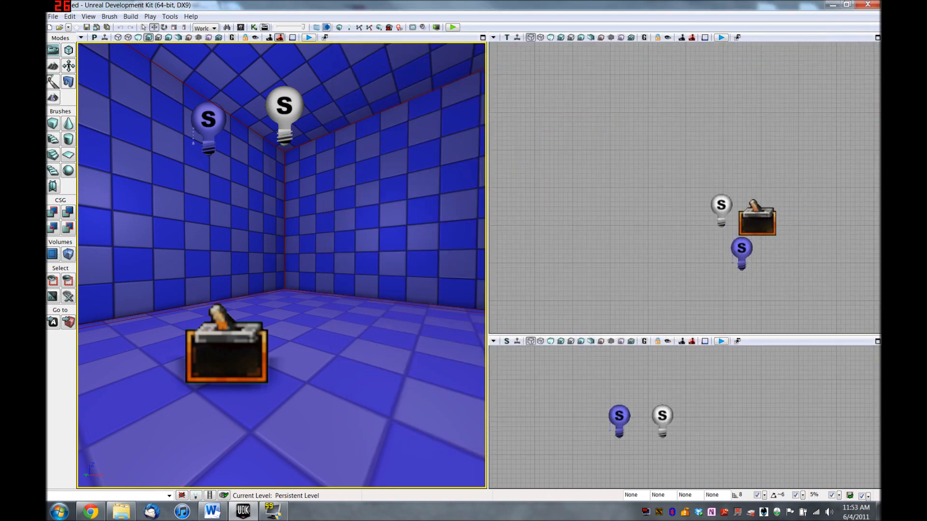
left_click(449, 26)
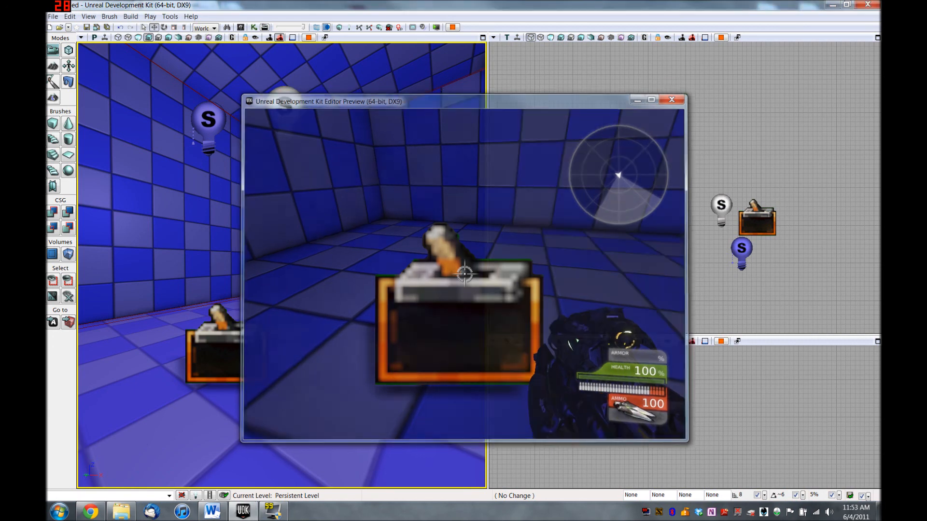
left_click(672, 100)
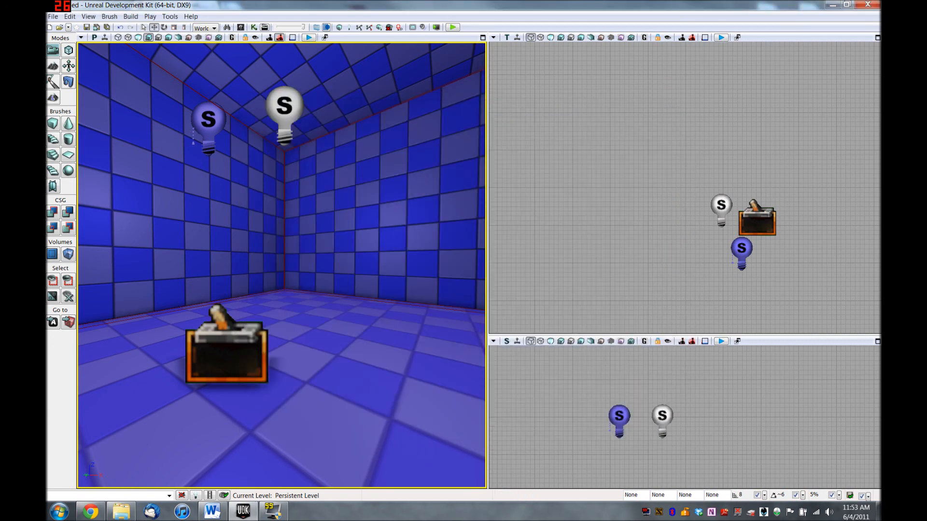